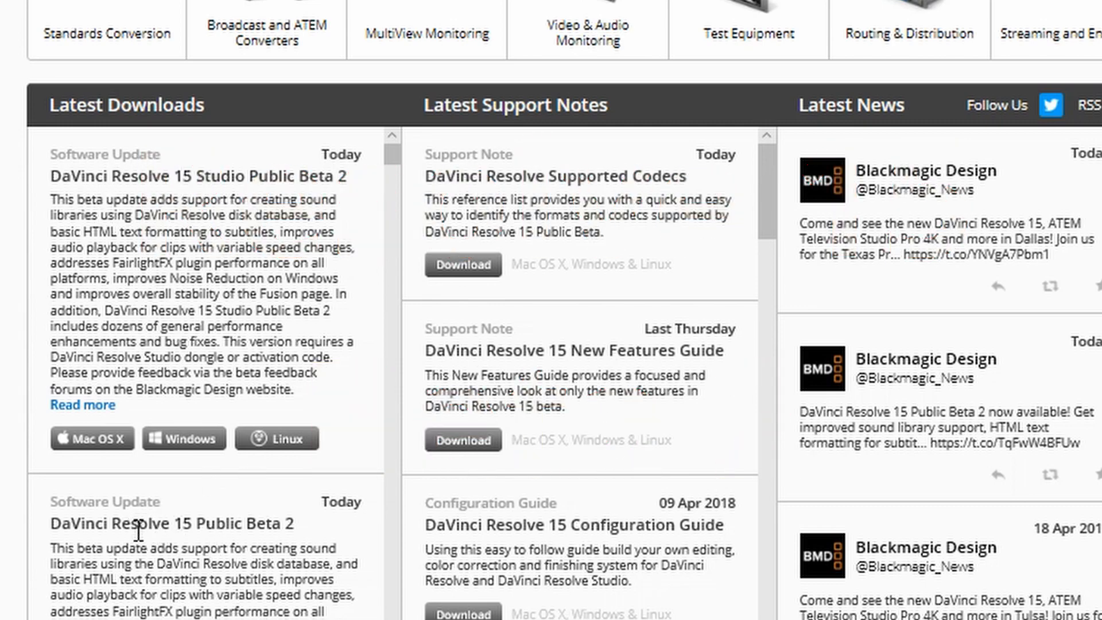
{"action": "mouse_move", "coordinate": [104, 570]}
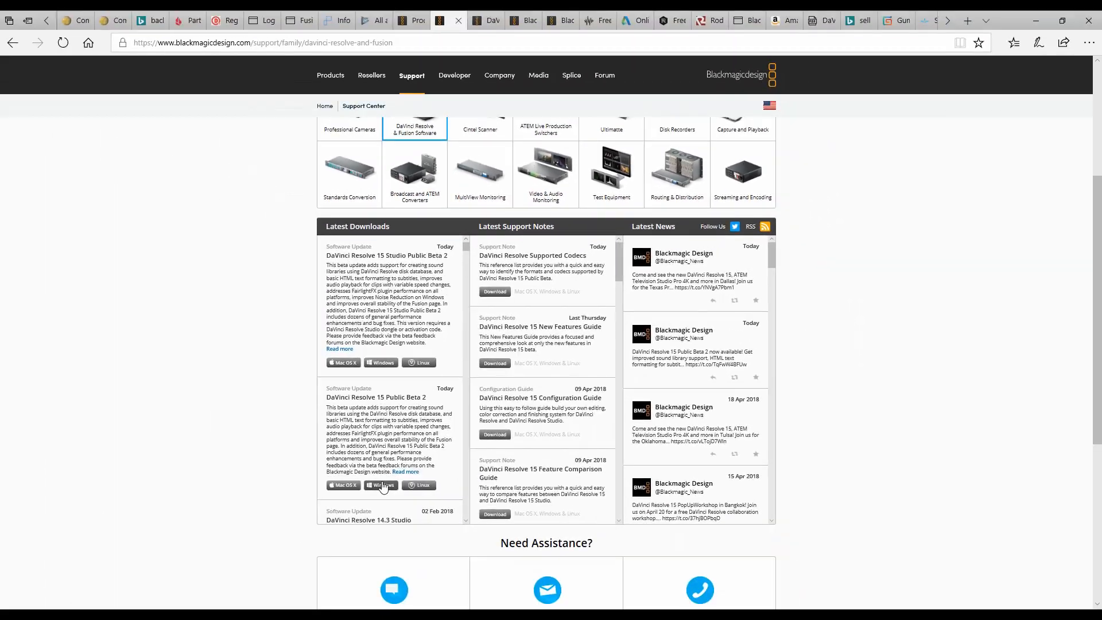
{"action": "mouse_move", "coordinate": [890, 200]}
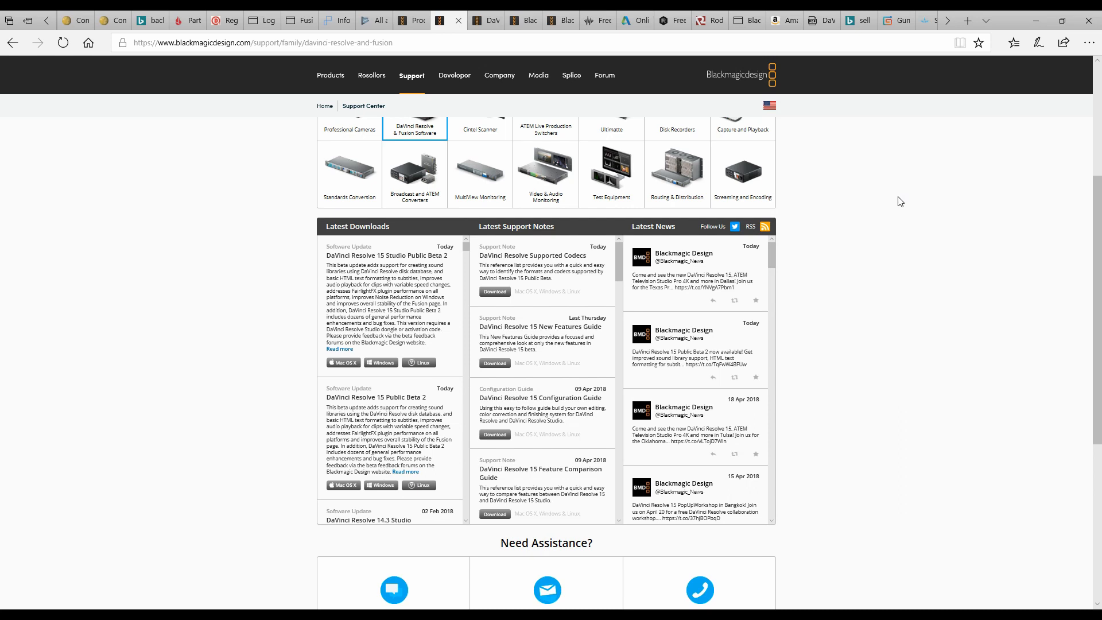
{"action": "mouse_move", "coordinate": [1012, 91]}
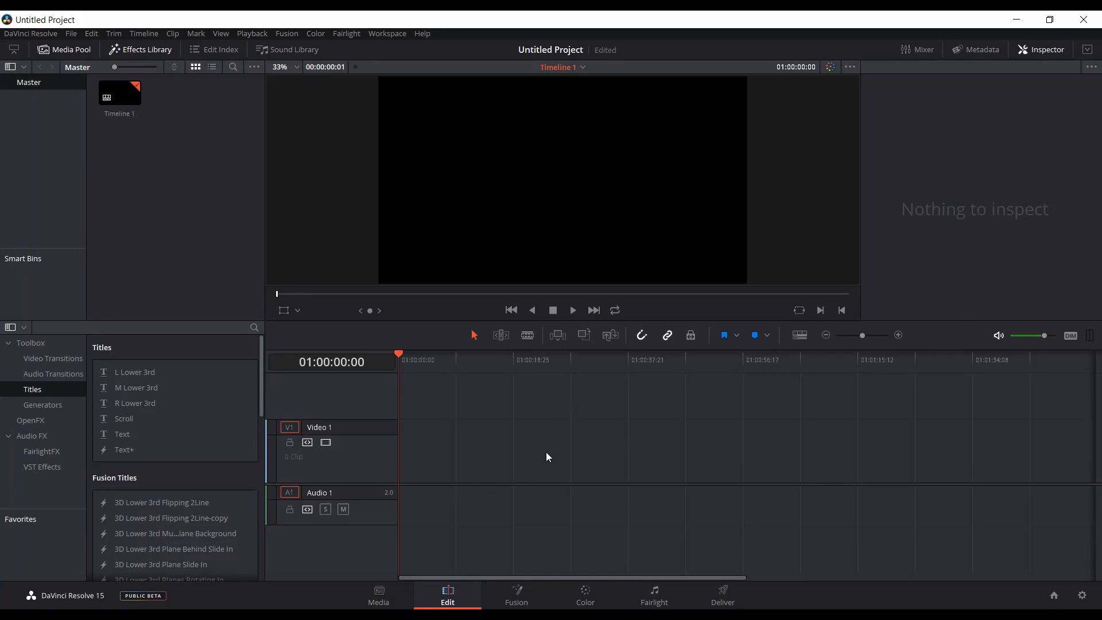
{"action": "mouse_move", "coordinate": [468, 524]}
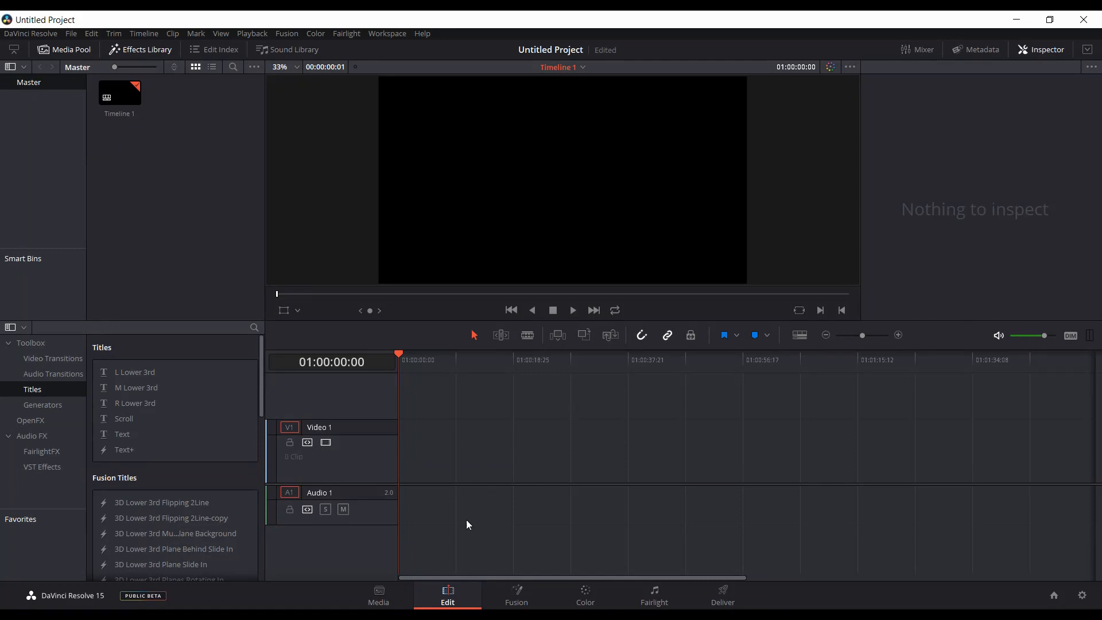
{"action": "mouse_move", "coordinate": [449, 472]}
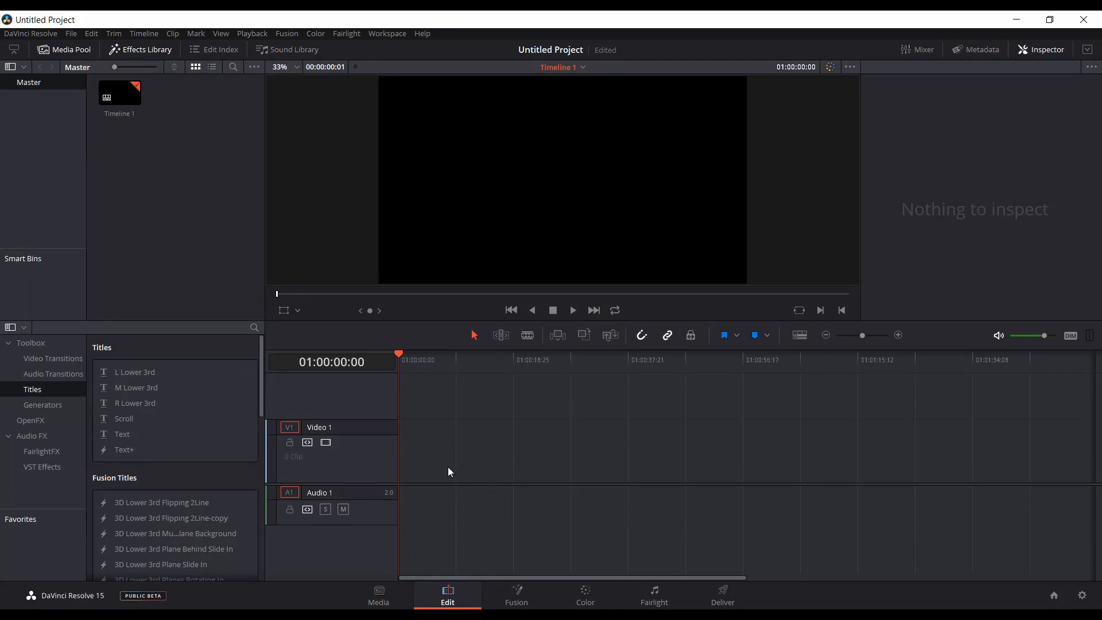
{"action": "mouse_move", "coordinate": [250, 437]}
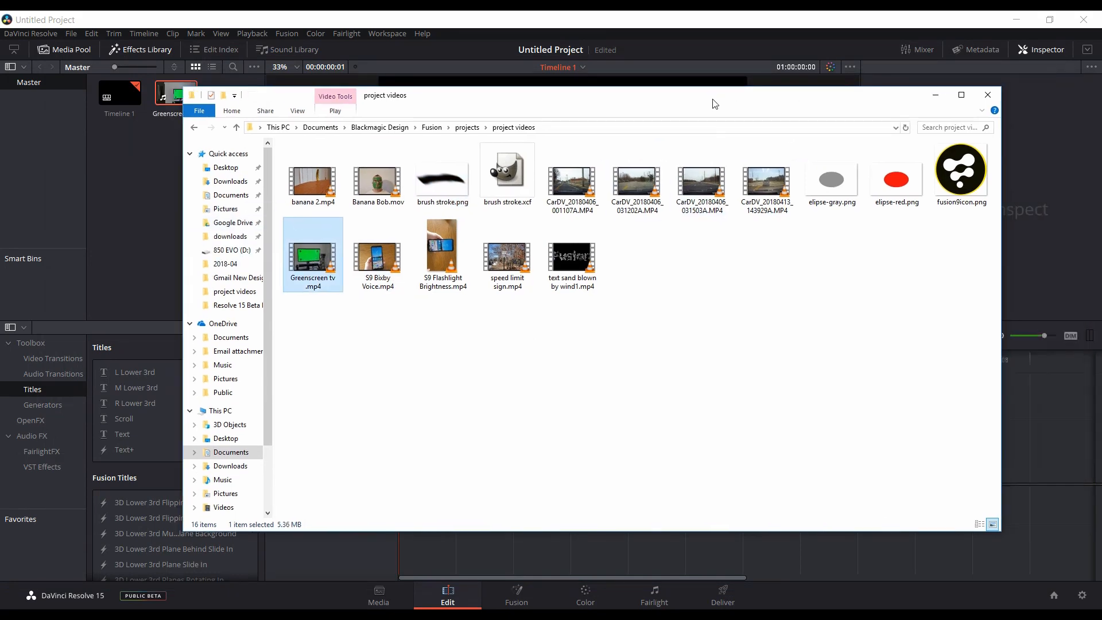
- Import Greenscreen tv.mp4 into the Media Pool and place it on the Video 1 track
{"action": "left_click", "coordinate": [986, 94]}
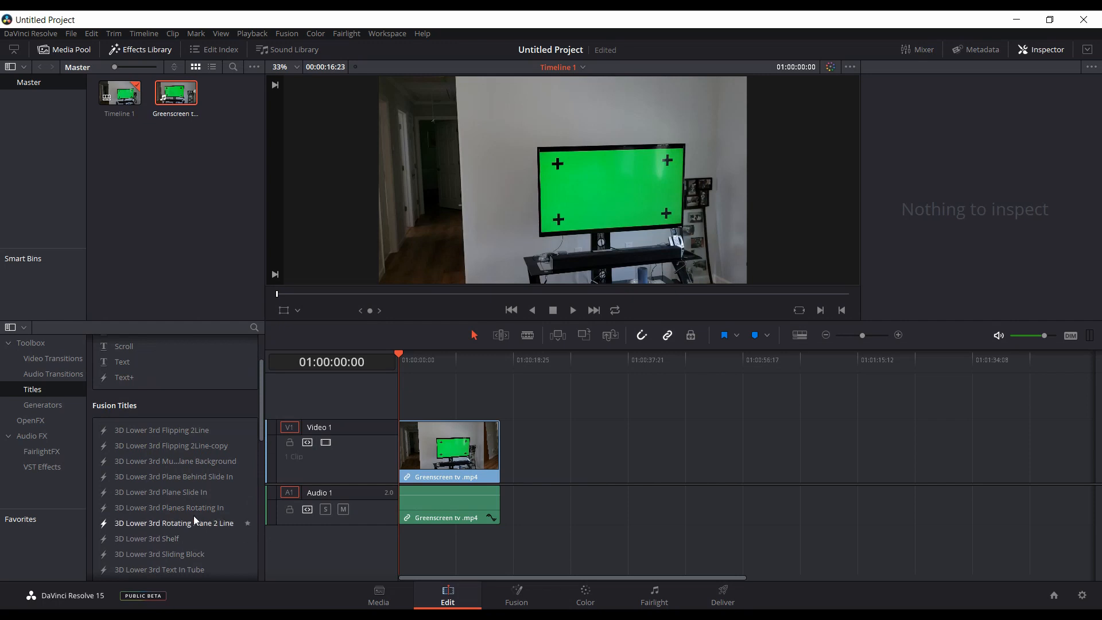
{"action": "mouse_move", "coordinate": [162, 429]}
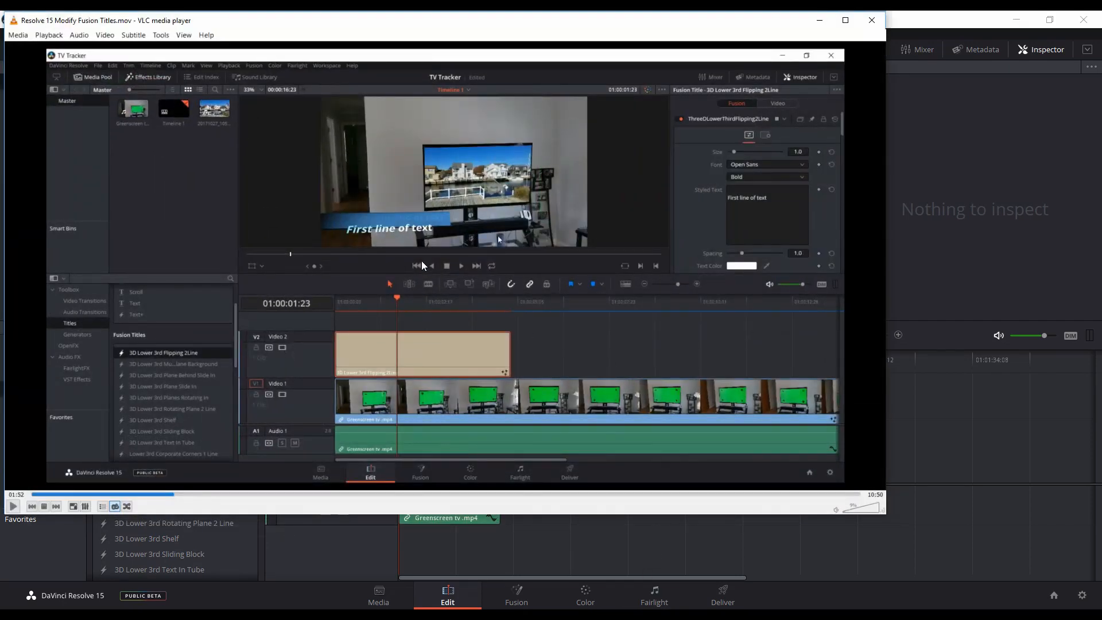
{"action": "mouse_move", "coordinate": [384, 250]}
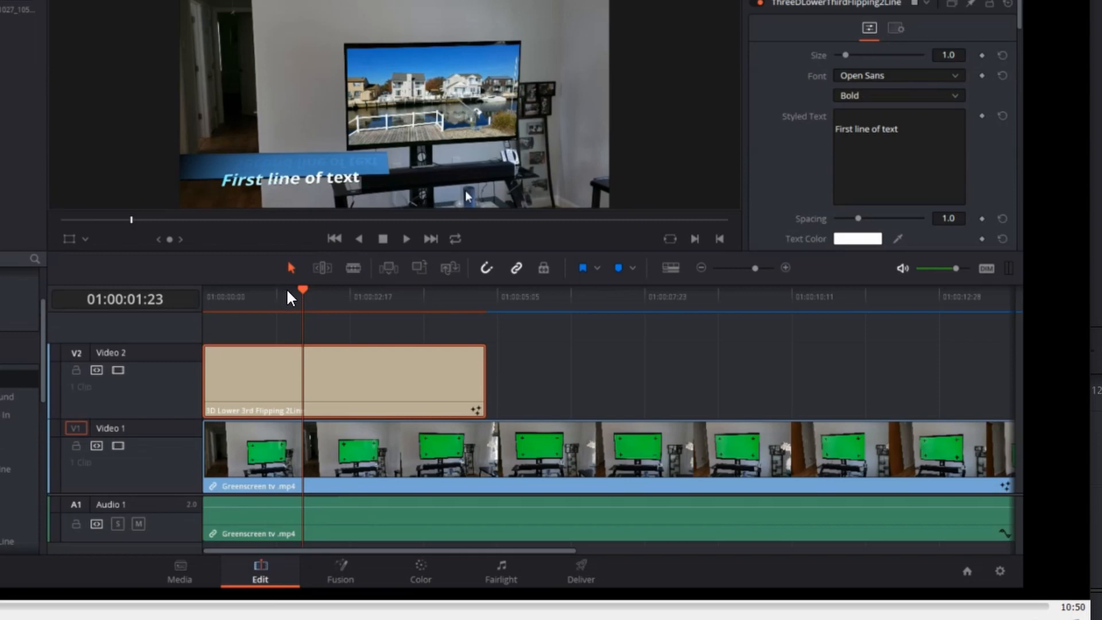
{"action": "mouse_move", "coordinate": [313, 189]}
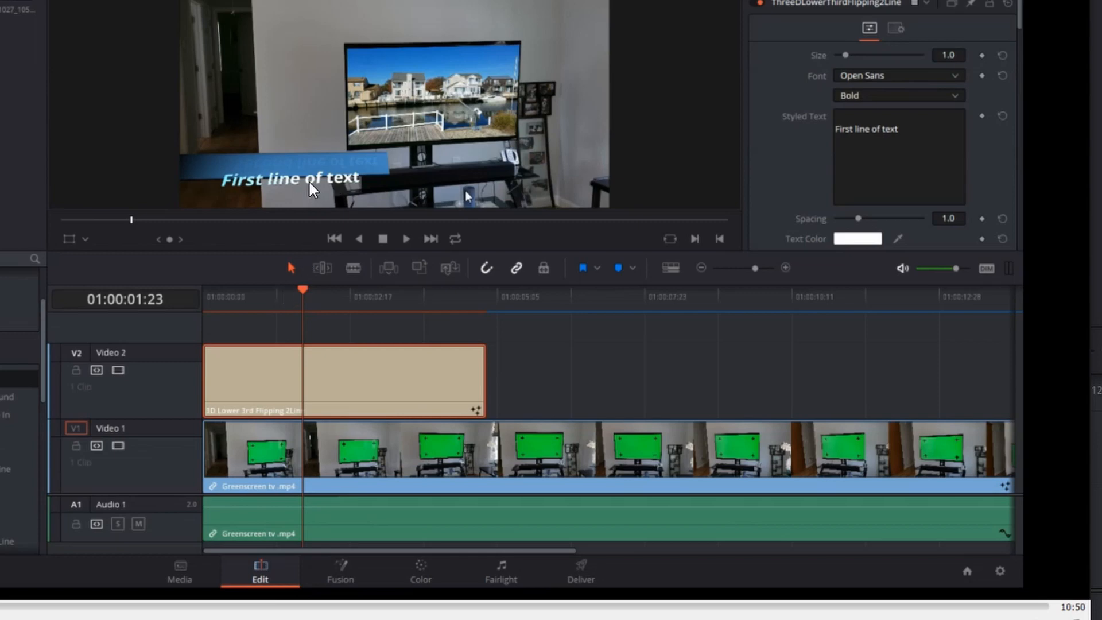
{"action": "mouse_move", "coordinate": [903, 138]}
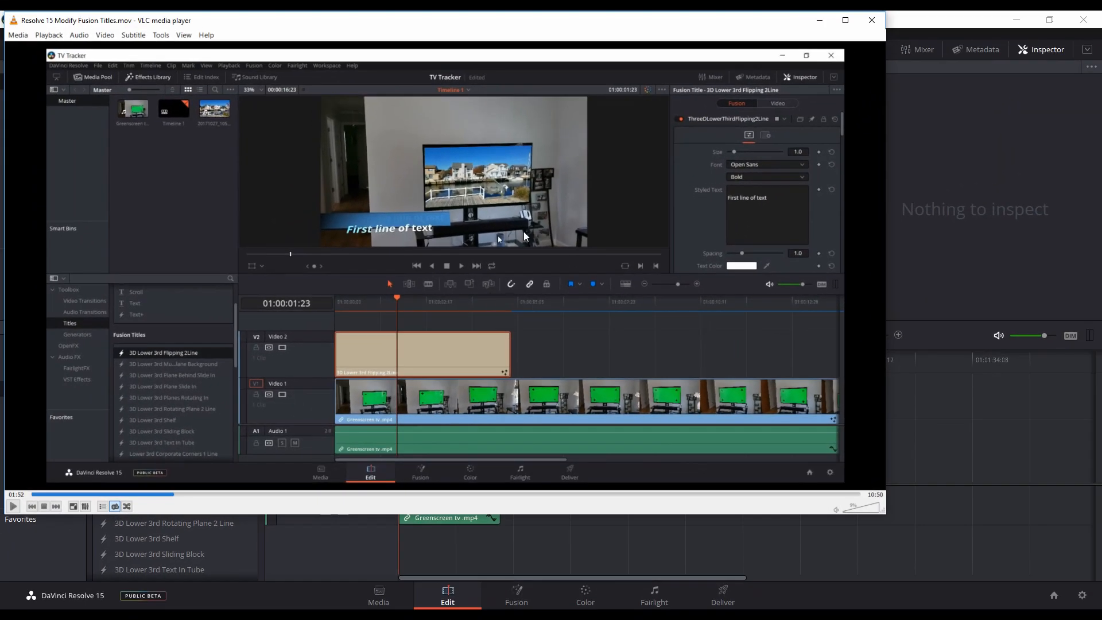
{"action": "mouse_move", "coordinate": [396, 225]}
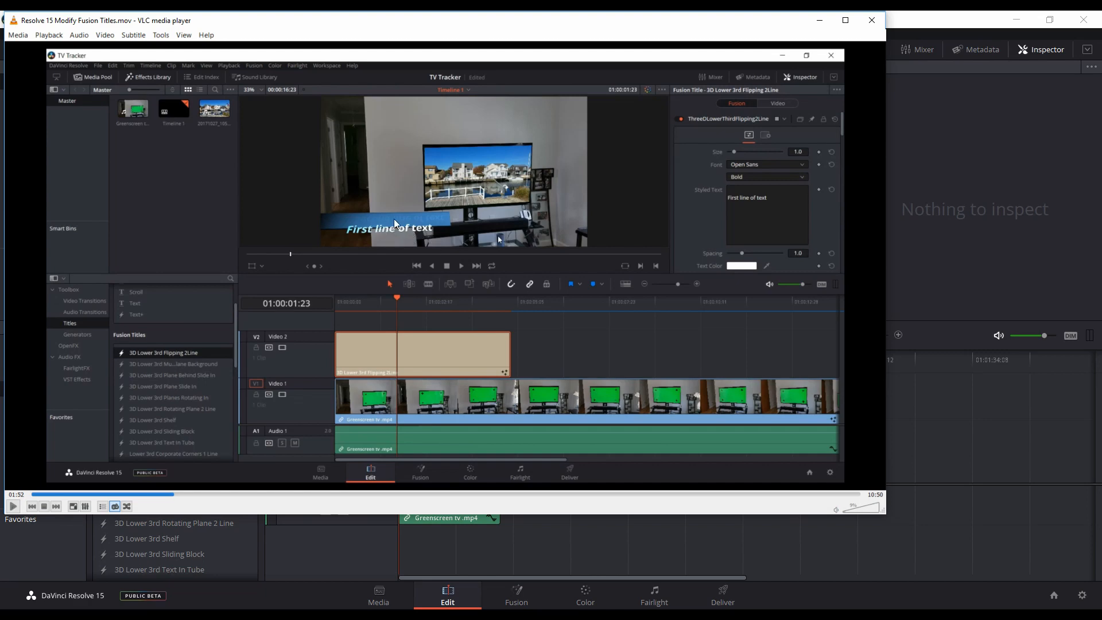
{"action": "mouse_move", "coordinate": [820, 20]}
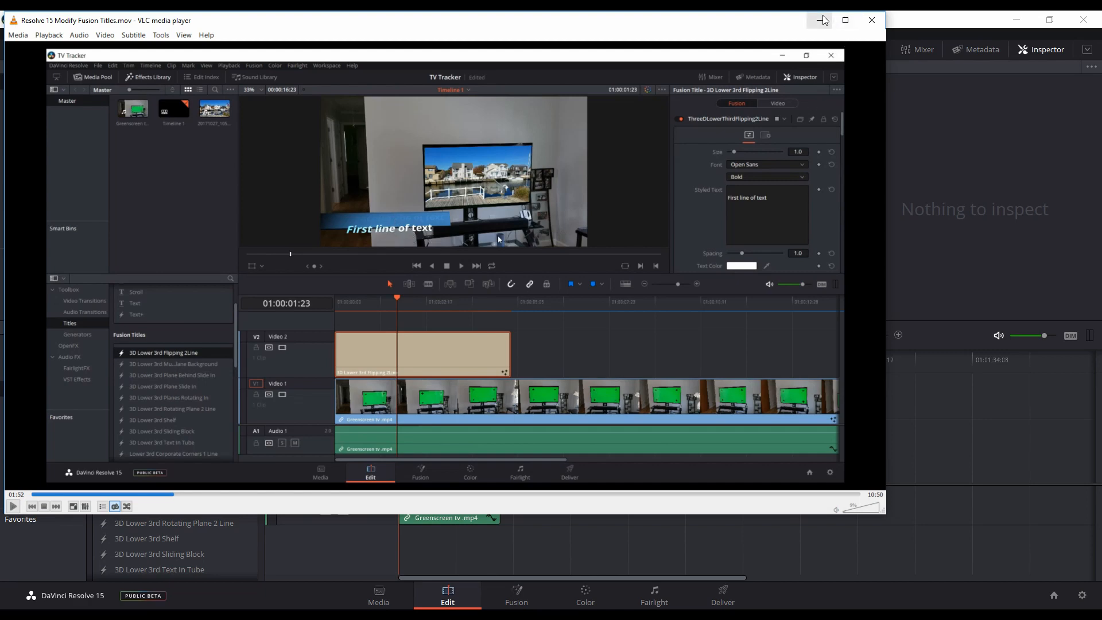
- Minimize VLC after reviewing the Modify Fusion Titles recording so Resolve shows again
{"action": "left_click", "coordinate": [845, 20]}
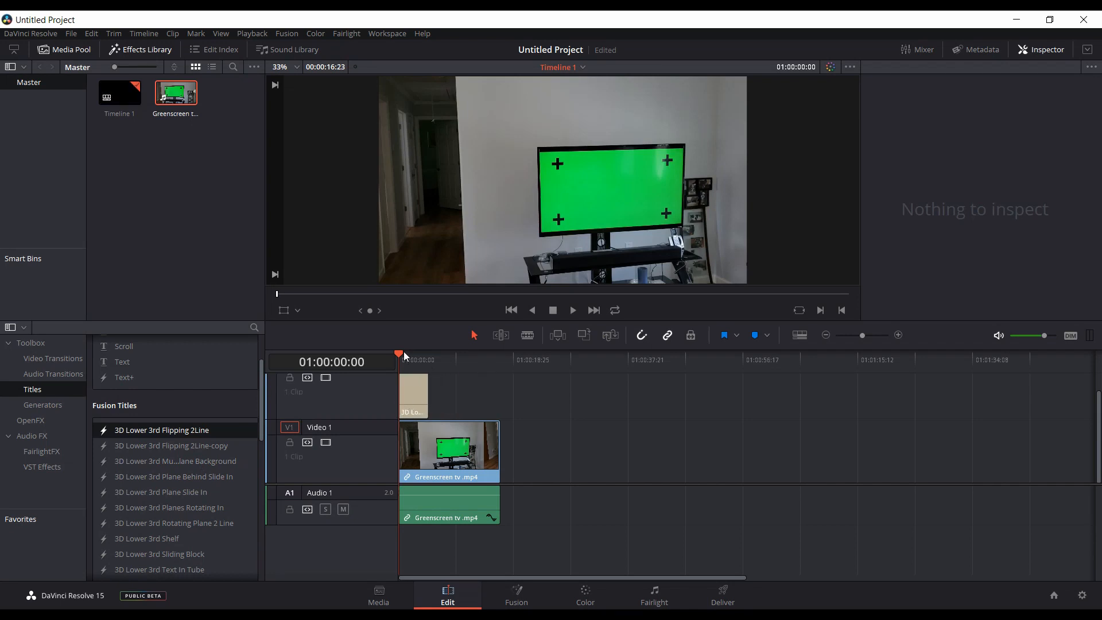
{"action": "mouse_move", "coordinate": [408, 364]}
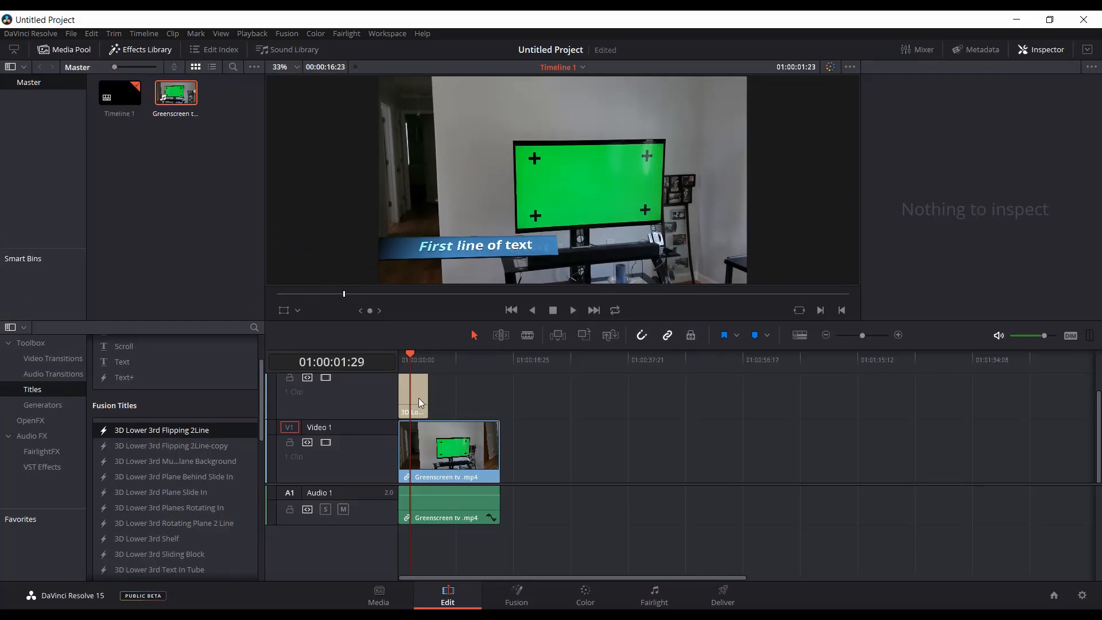
- Select the 3D Lower 3rd Flipping 2Line title clip and delete it from the timeline
{"action": "left_click", "coordinate": [411, 396]}
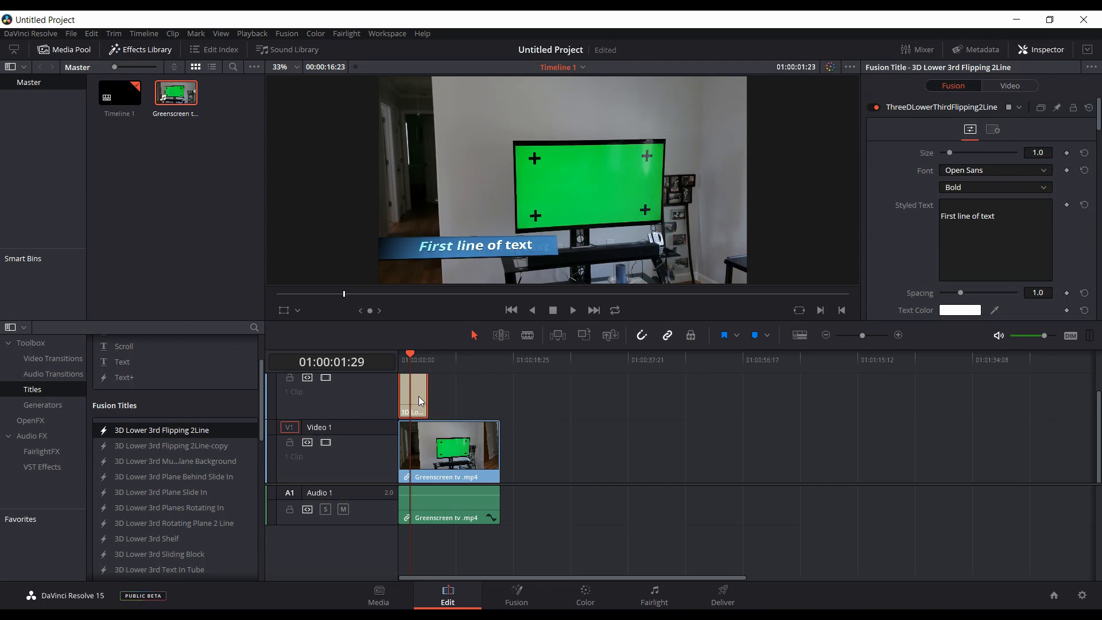
{"action": "key", "text": "Delete"}
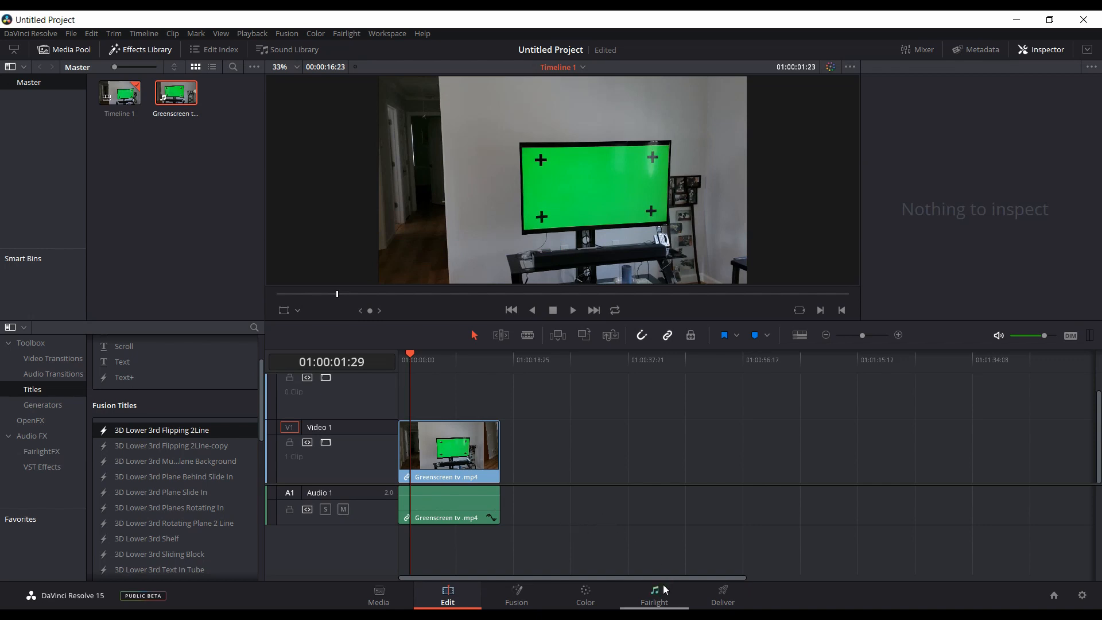
{"action": "mouse_move", "coordinate": [648, 553]}
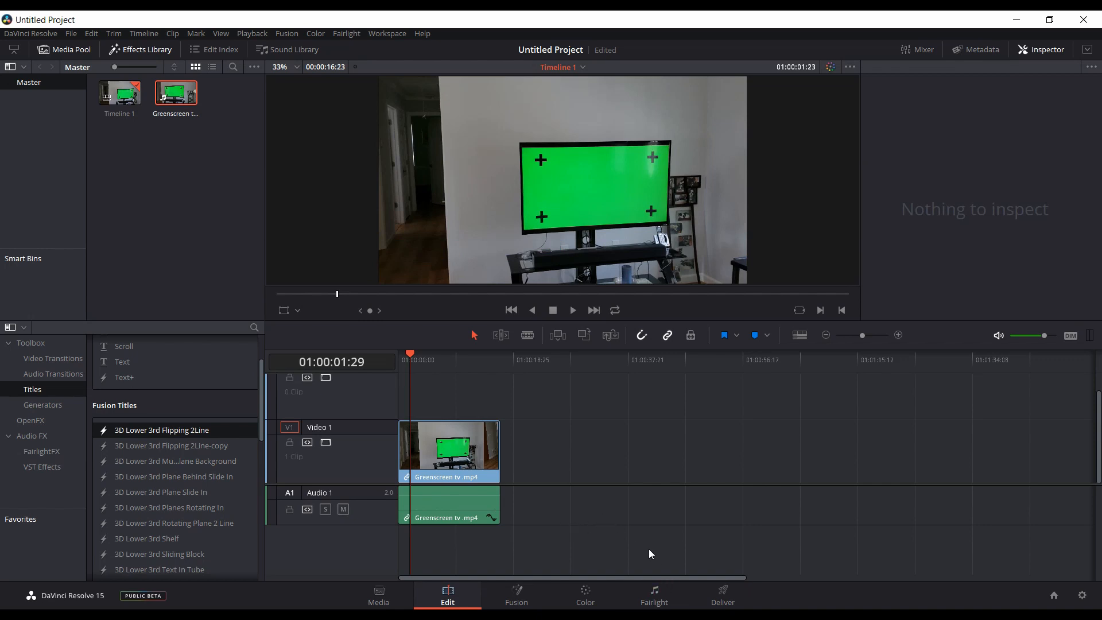
{"action": "mouse_move", "coordinate": [653, 594]}
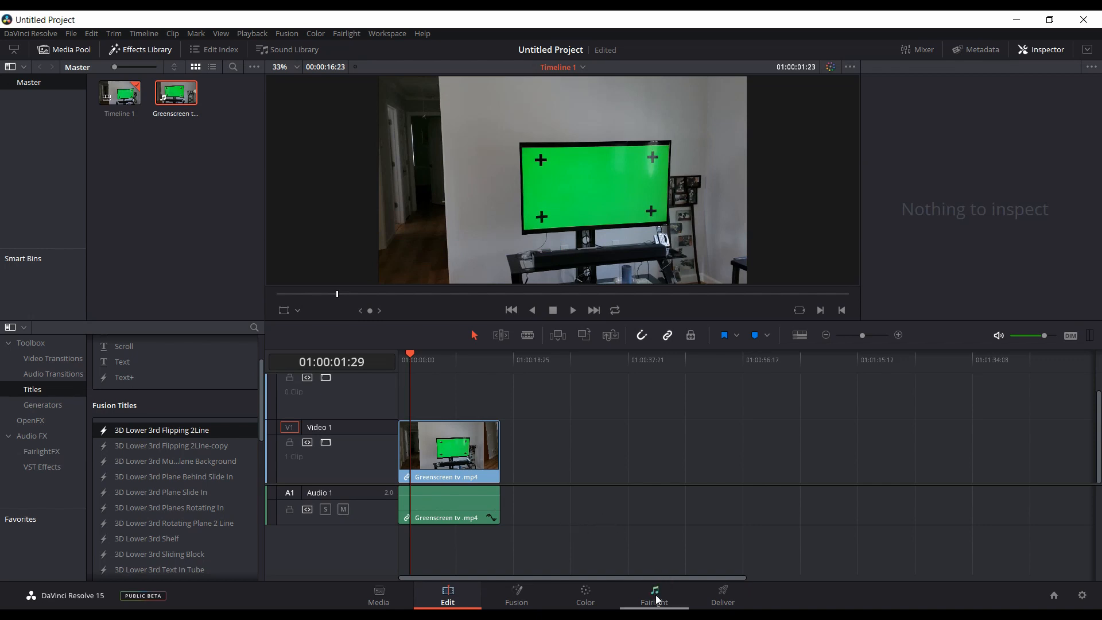
- Show the FairlightFX audio effects, including Noise Reduction, on the Fairlight page
{"action": "left_click", "coordinate": [652, 596]}
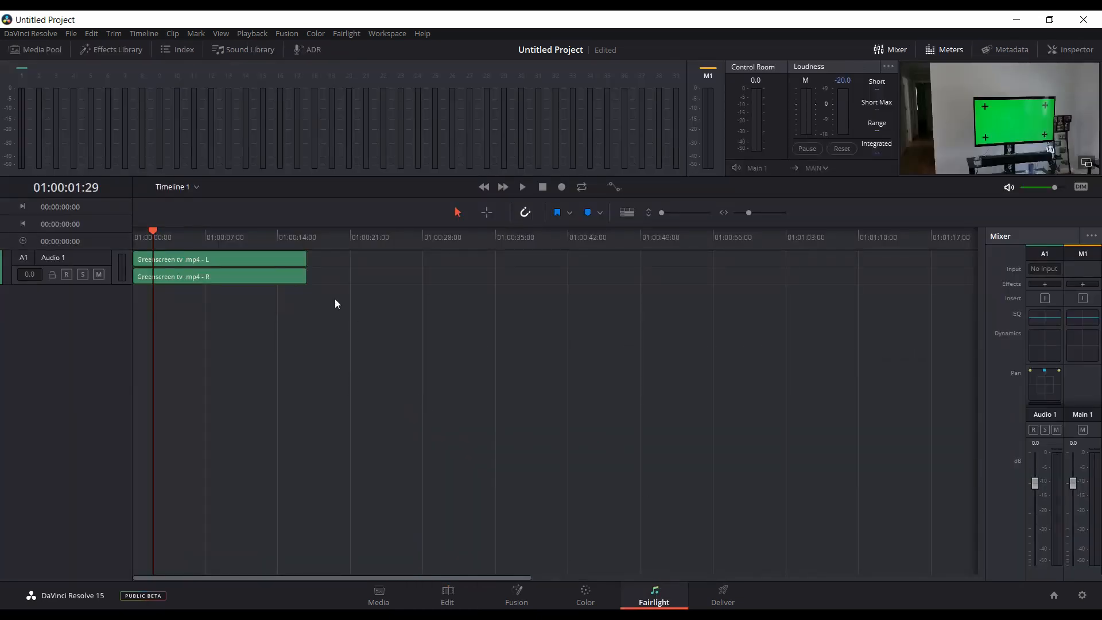
{"action": "left_click", "coordinate": [110, 49]}
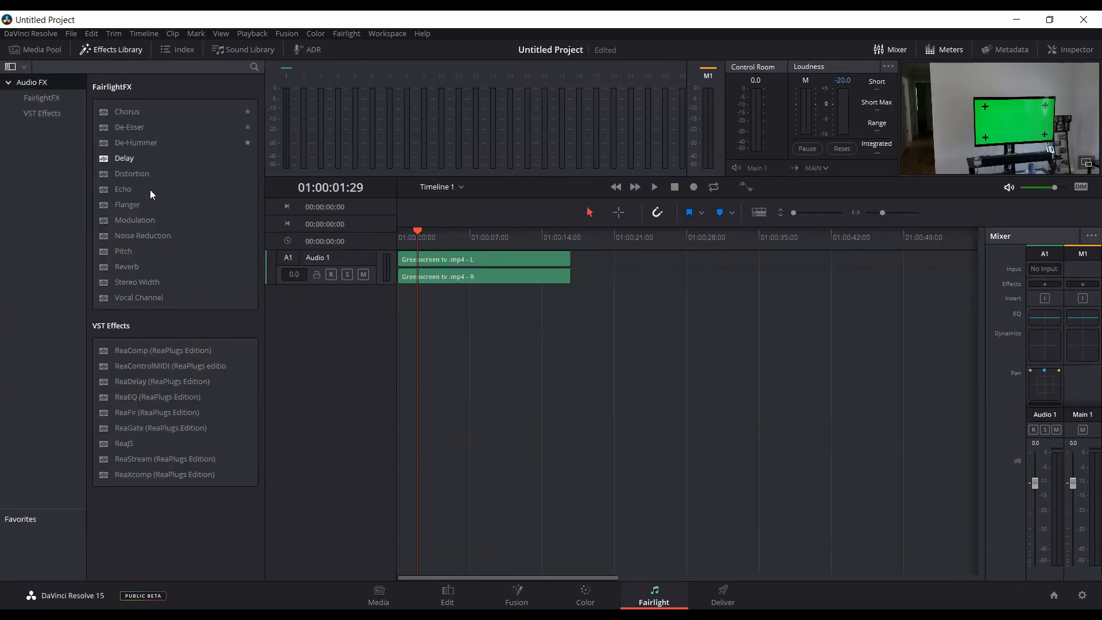
{"action": "mouse_move", "coordinate": [149, 241]}
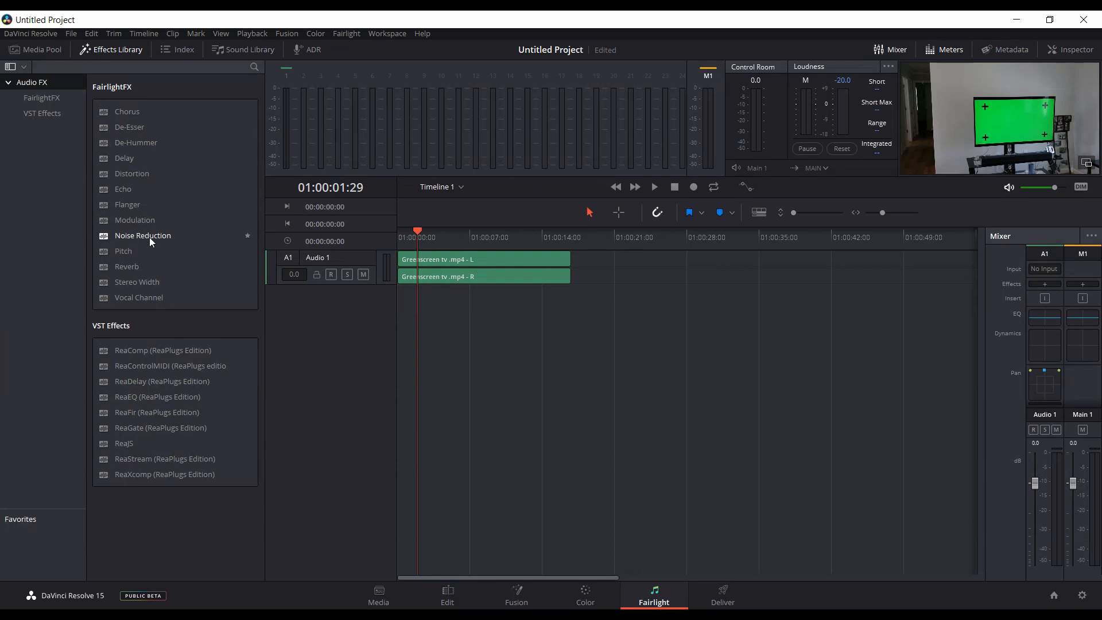
{"action": "mouse_move", "coordinate": [167, 238]}
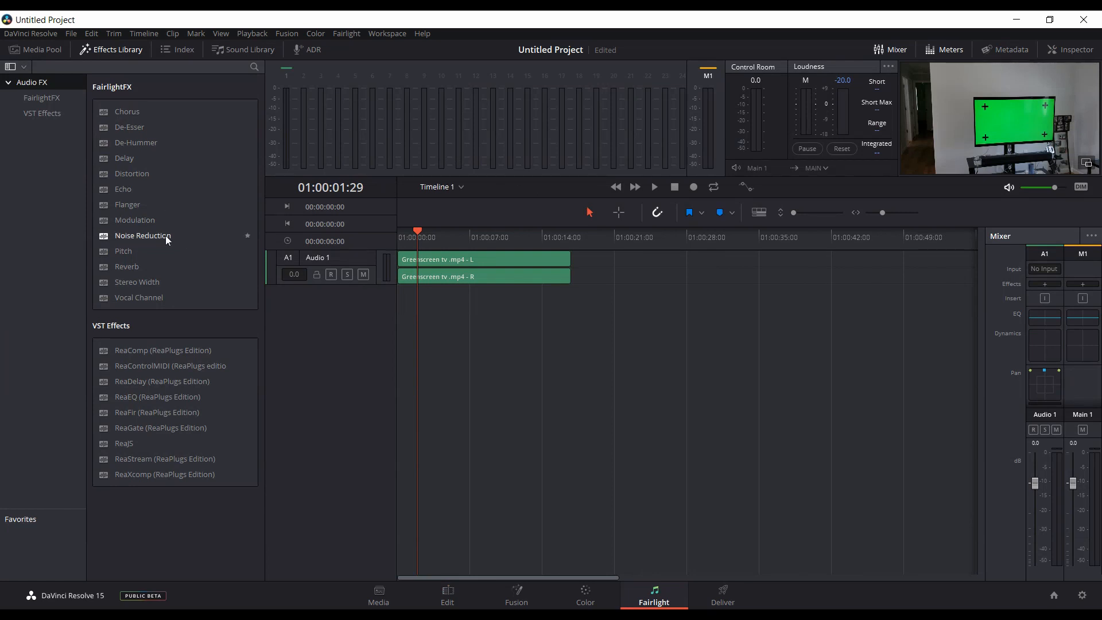
{"action": "mouse_move", "coordinate": [202, 226]}
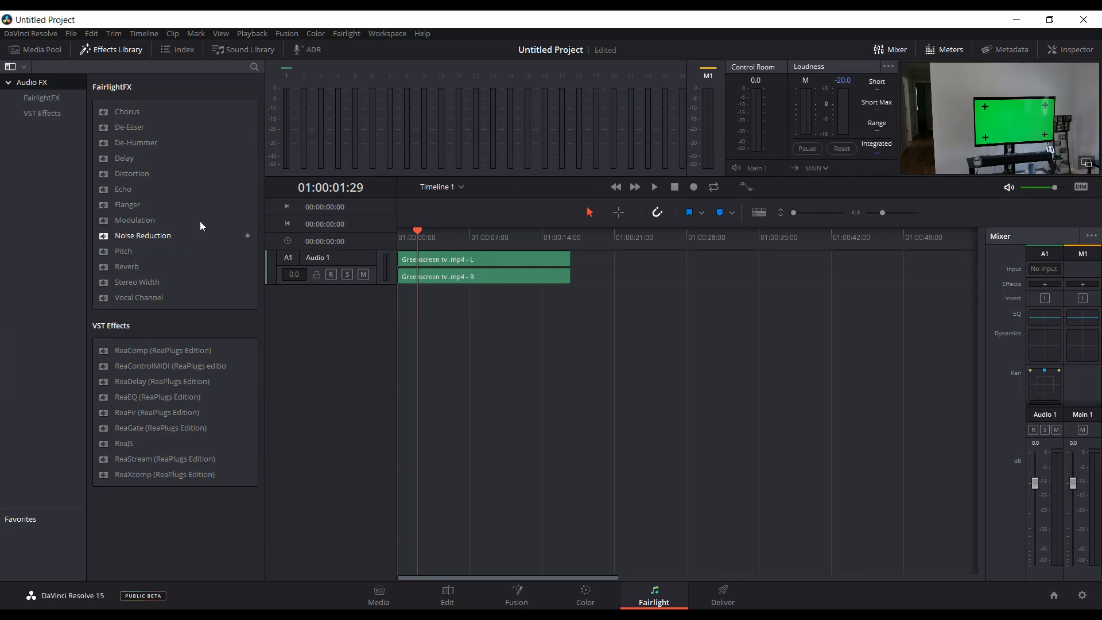
{"action": "mouse_move", "coordinate": [168, 241]}
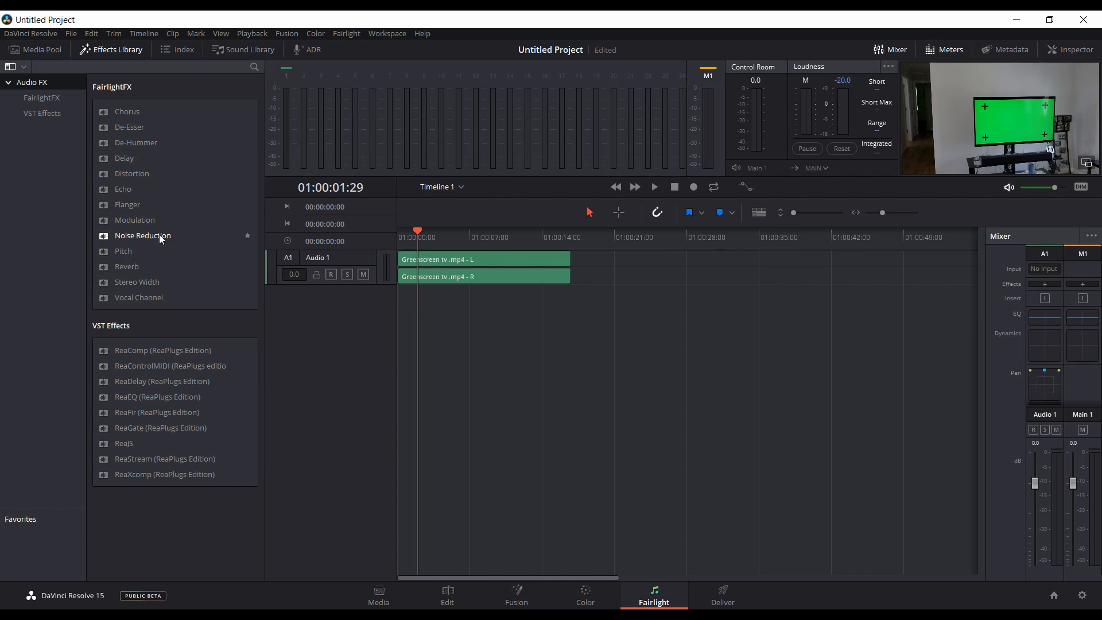
{"action": "mouse_move", "coordinate": [168, 241]}
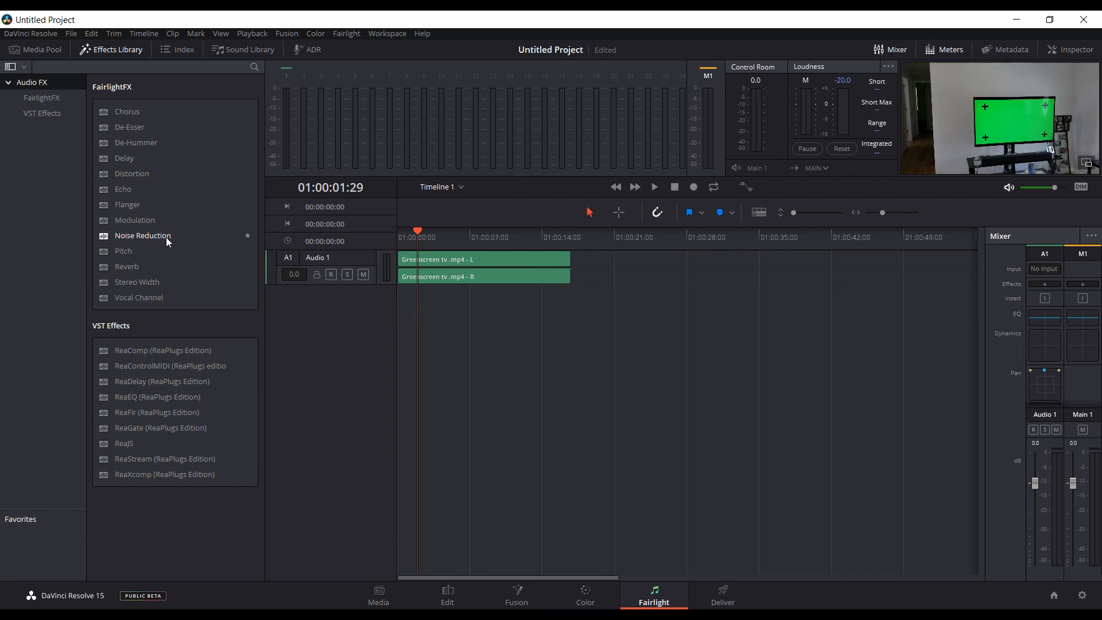
{"action": "mouse_move", "coordinate": [159, 238]}
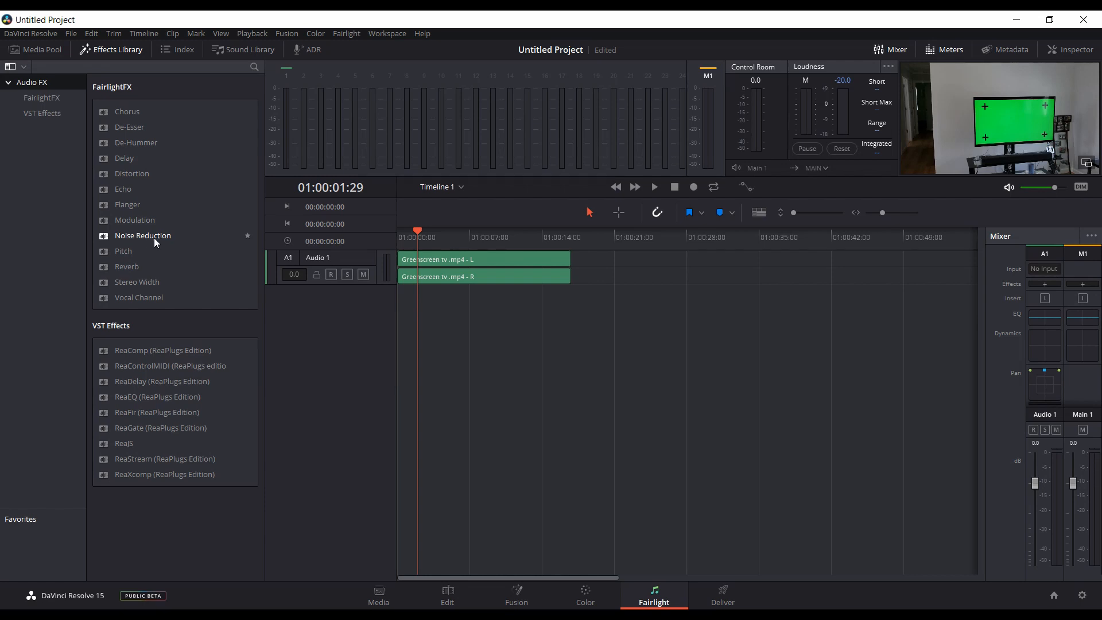
{"action": "mouse_move", "coordinate": [193, 177]}
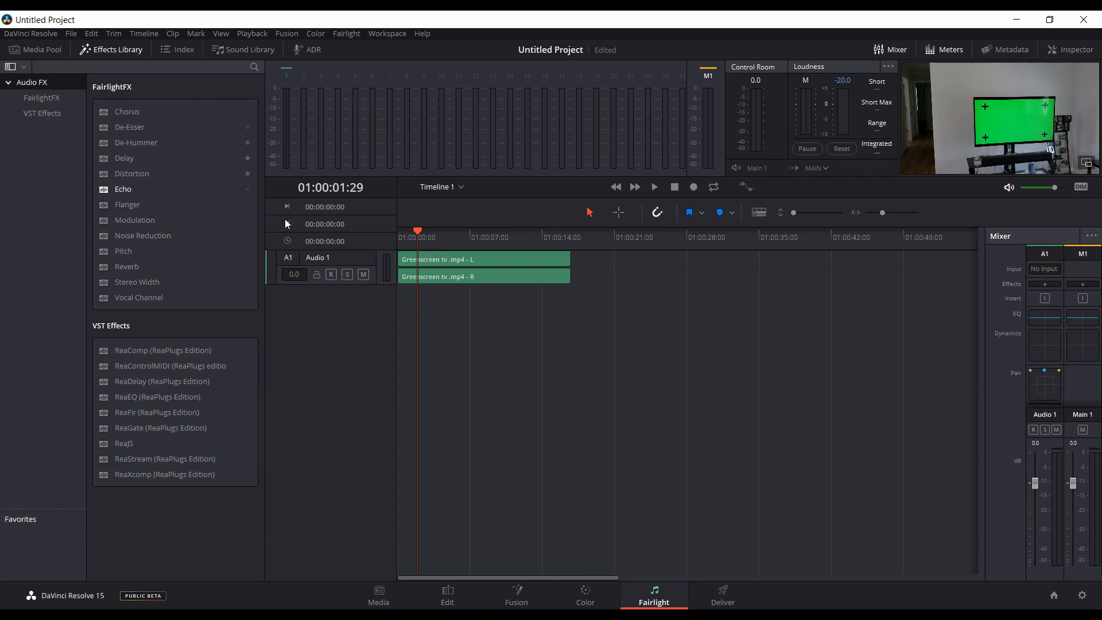
- Delete the greenscreen clip from the Edit timeline and confirm the Fusion composition is empty
{"action": "left_click", "coordinate": [447, 596]}
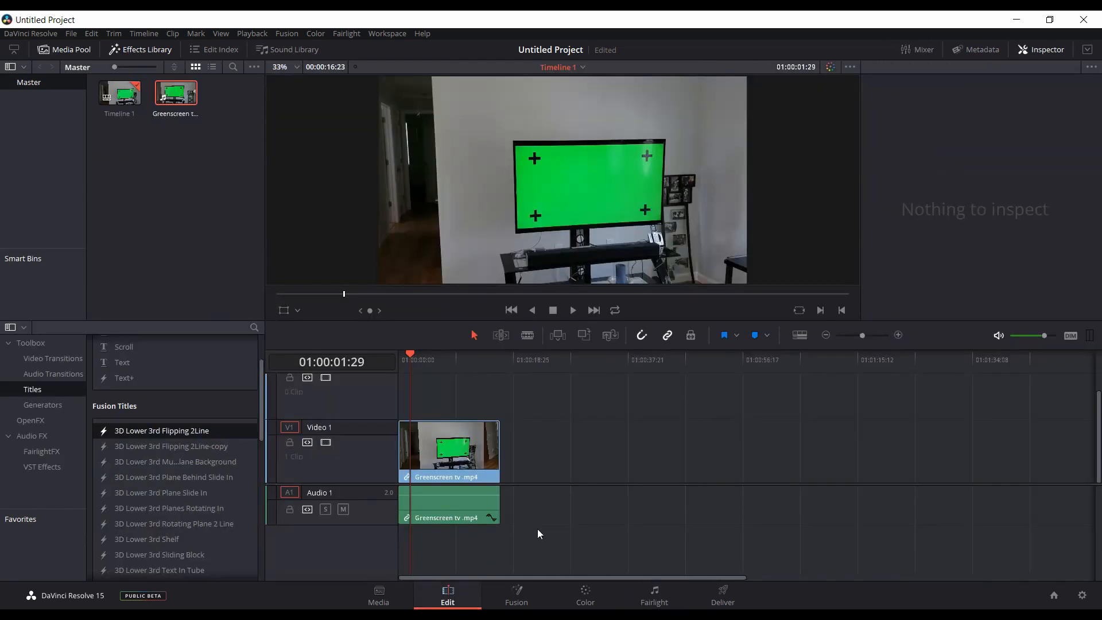
{"action": "mouse_move", "coordinate": [554, 505]}
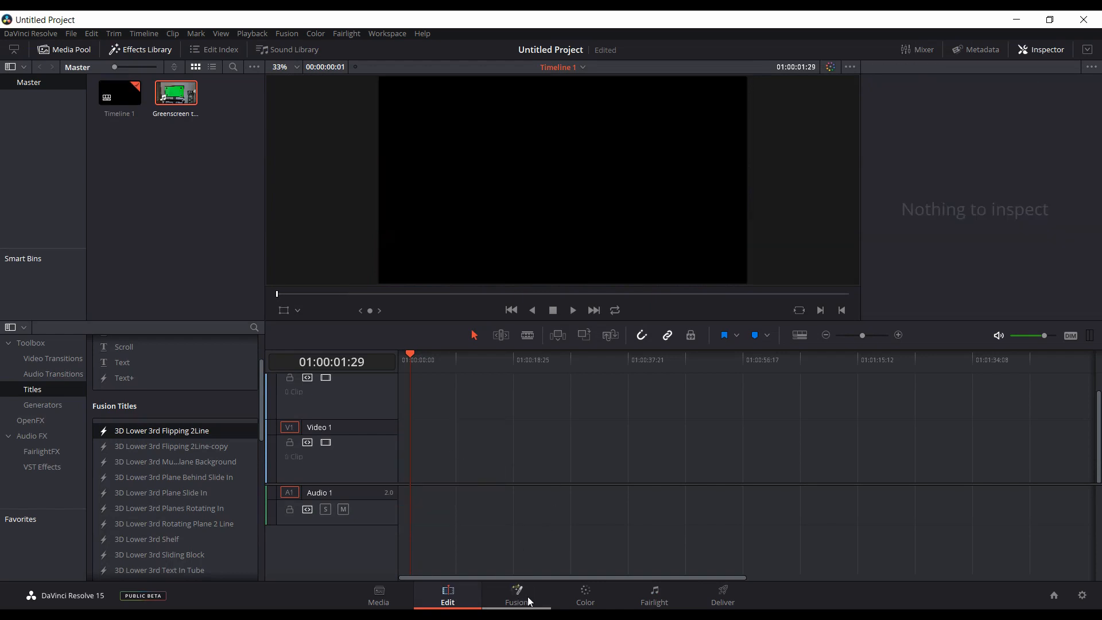
{"action": "mouse_move", "coordinate": [436, 457]}
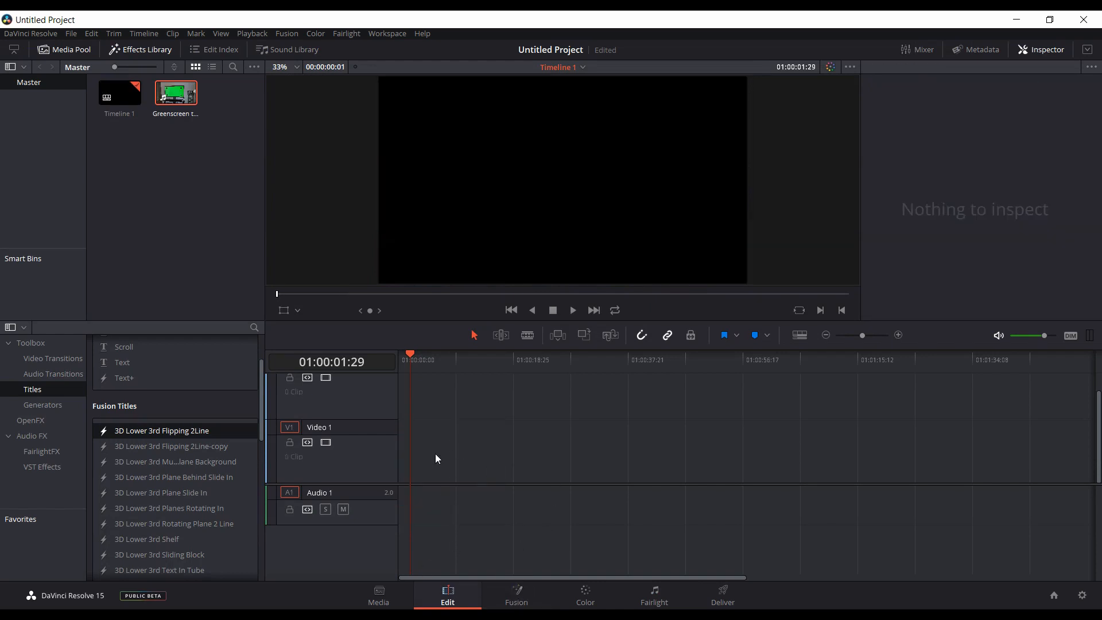
{"action": "mouse_move", "coordinate": [515, 593]}
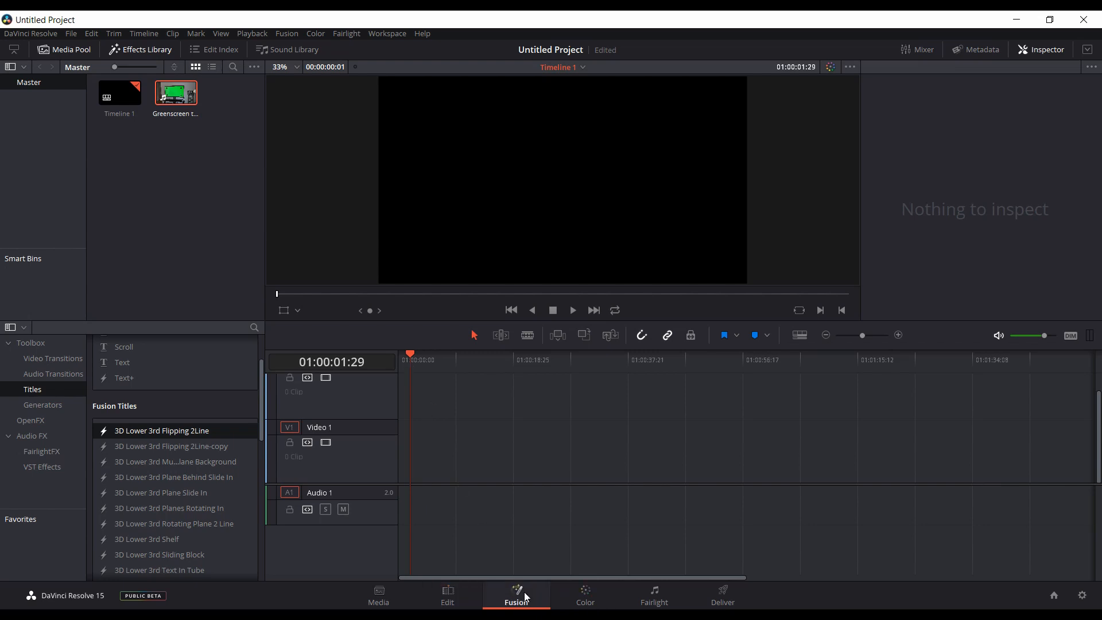
{"action": "left_click", "coordinate": [515, 595]}
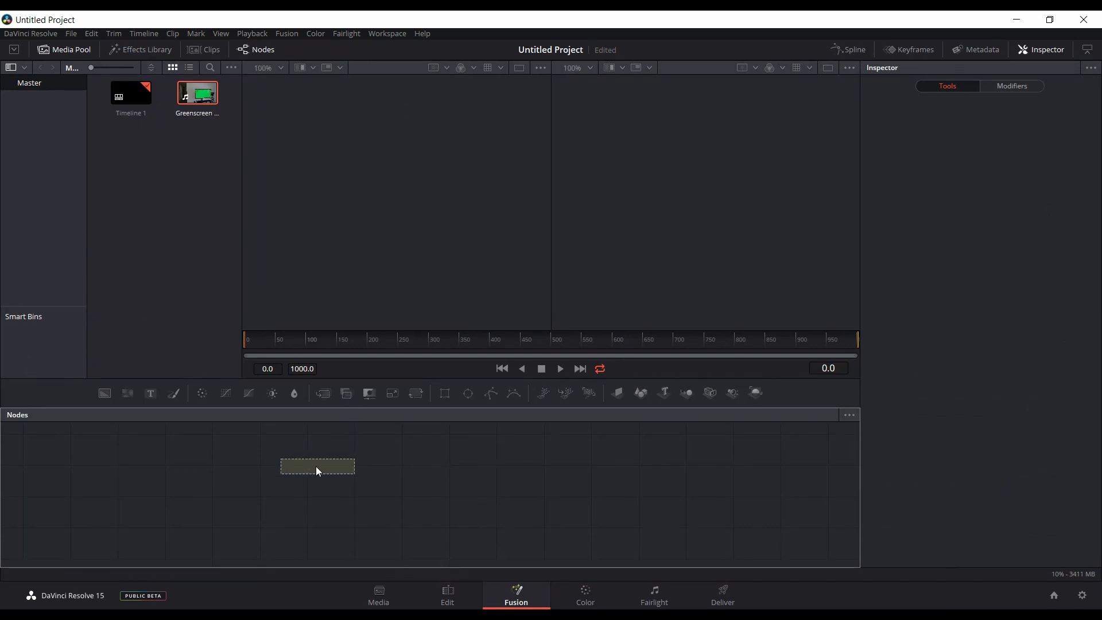
{"action": "left_click", "coordinate": [446, 596]}
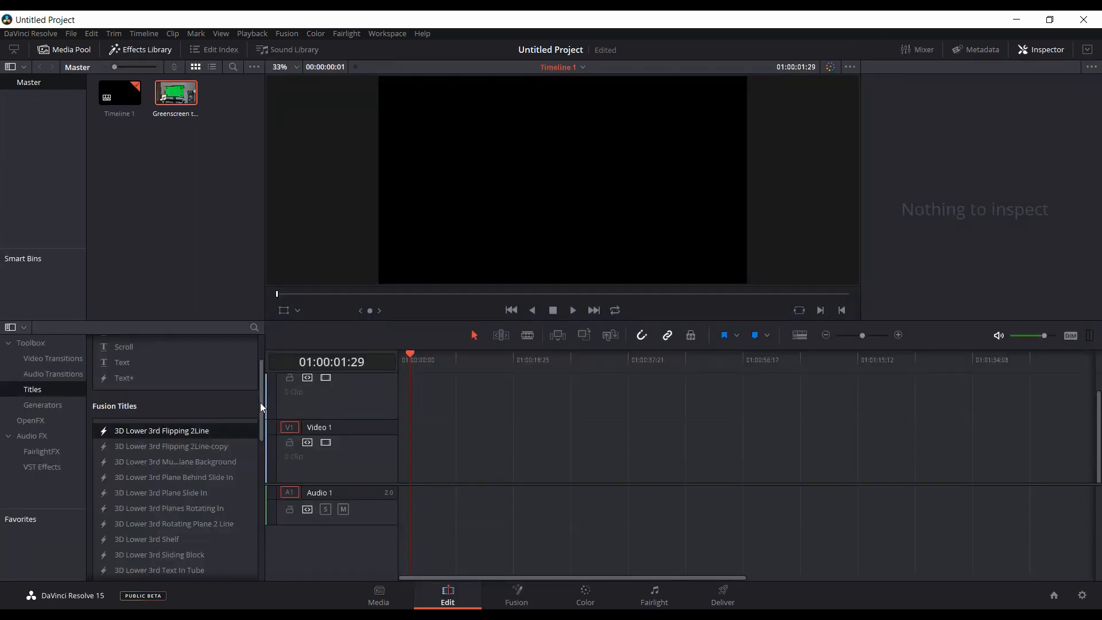
- Add the Transparent Background title to Video 1 and open its Fusion composition
{"action": "scroll", "scroll_direction": "down", "scroll_amount": 3}
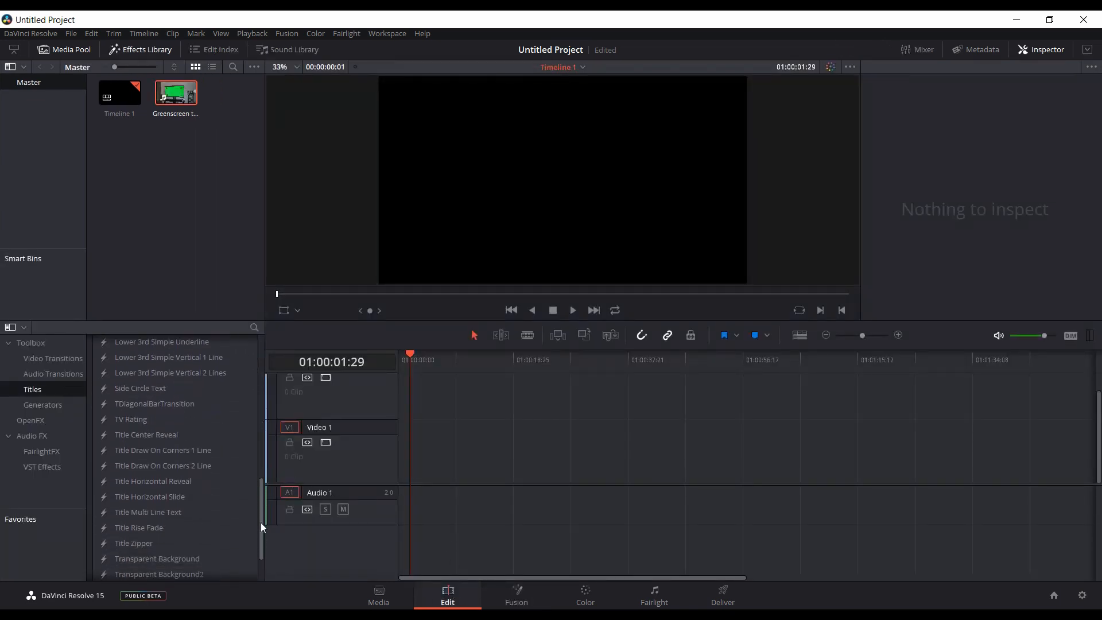
{"action": "scroll", "scroll_direction": "down", "scroll_amount": 3}
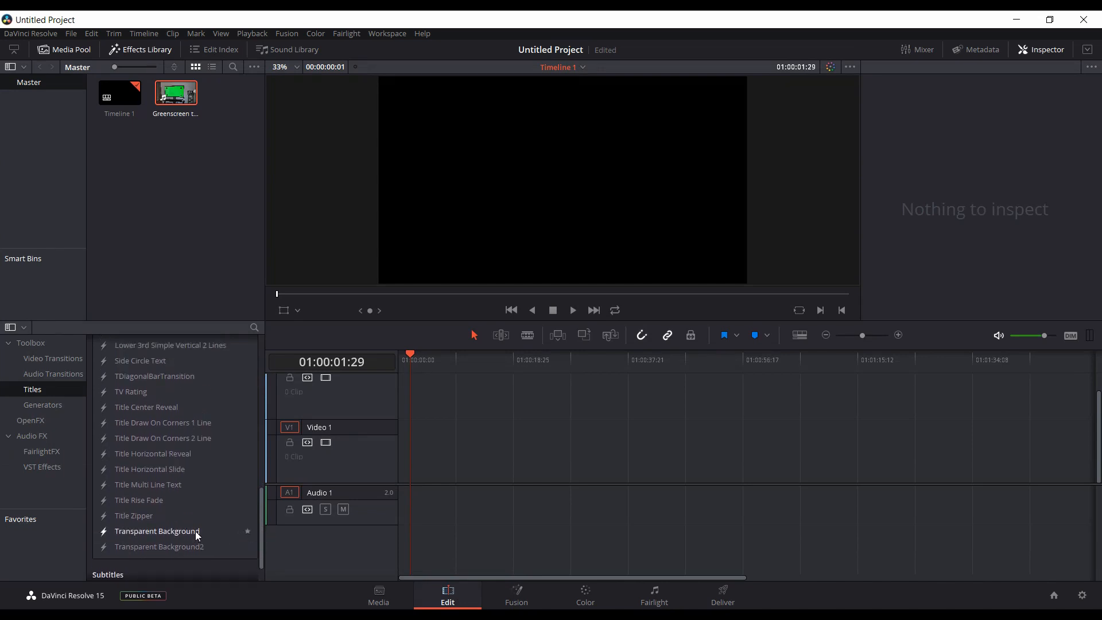
{"action": "left_click", "coordinate": [158, 530]}
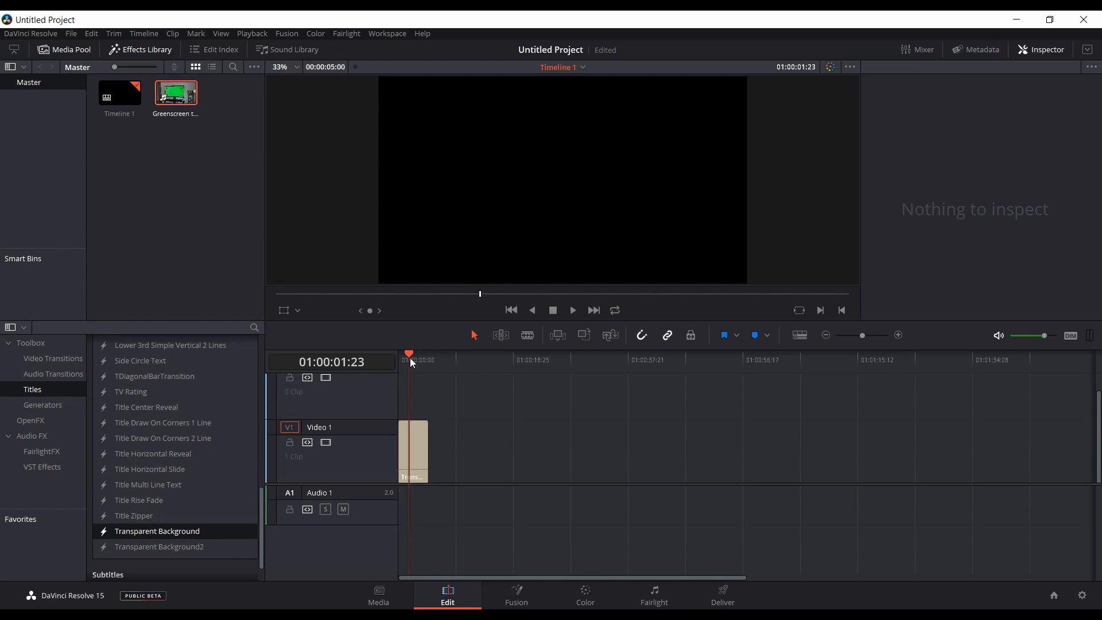
{"action": "left_click", "coordinate": [515, 593]}
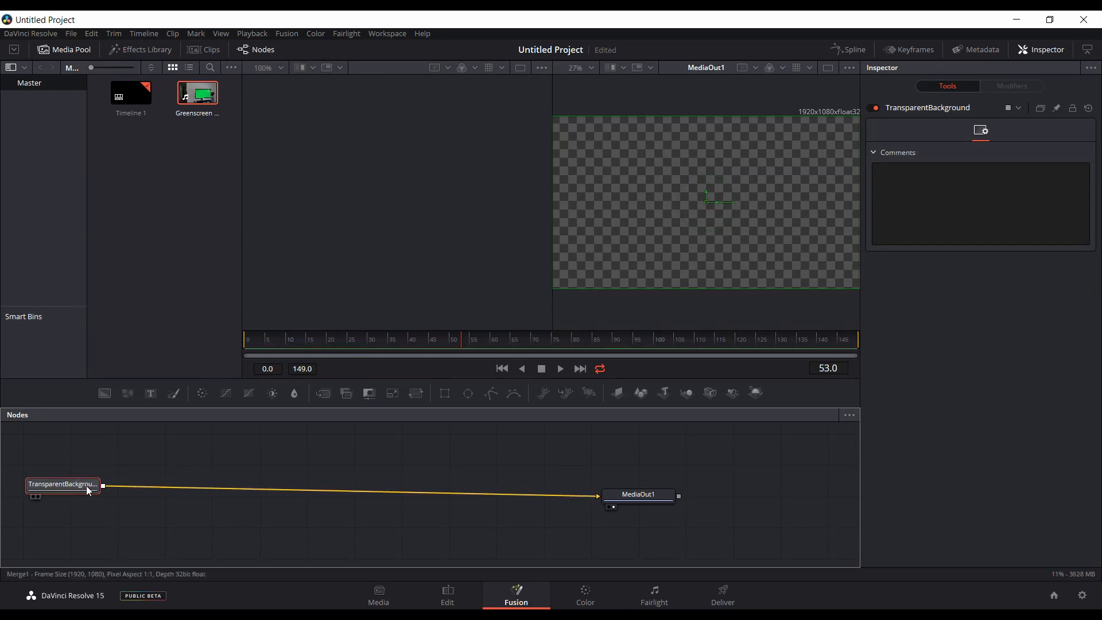
{"action": "mouse_move", "coordinate": [55, 499]}
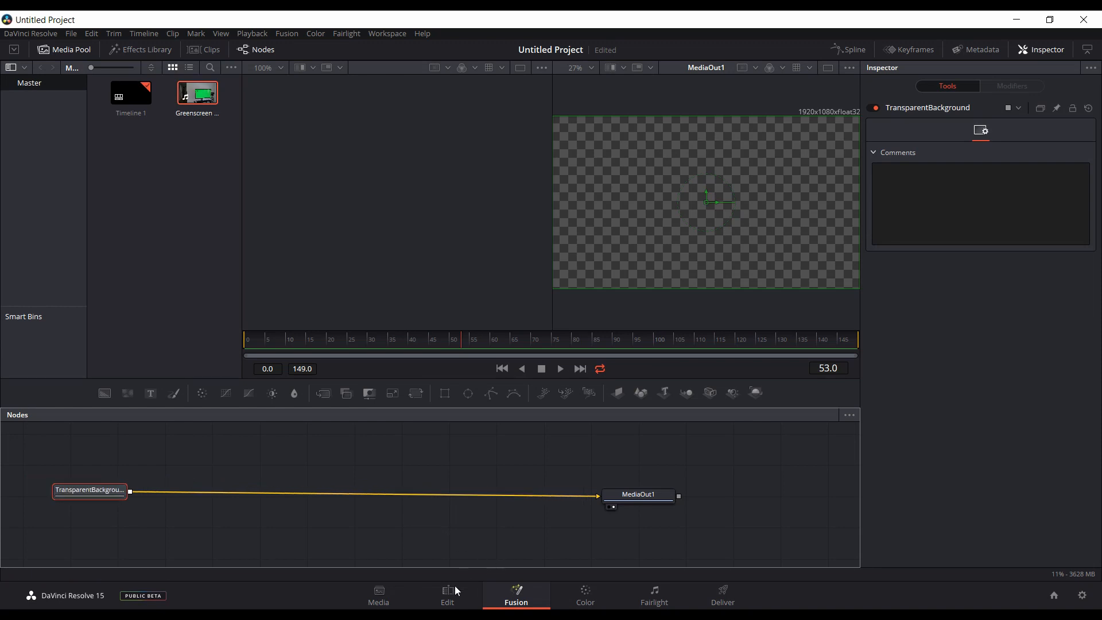
- Check the timeline on the Edit page, then return to the title's Fusion composition
{"action": "left_click", "coordinate": [446, 596]}
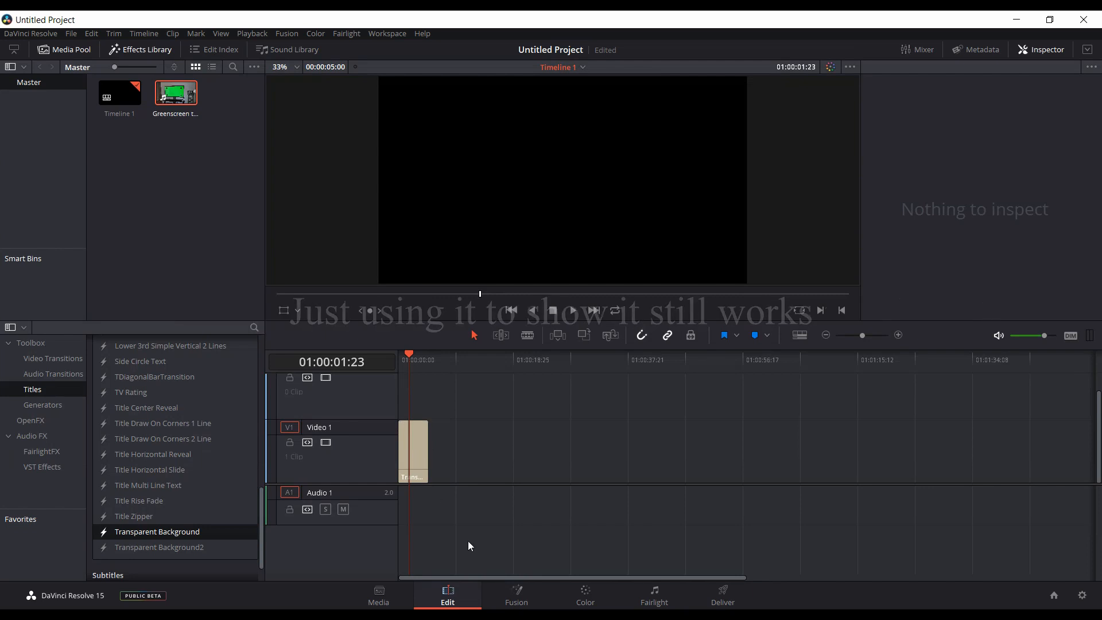
{"action": "left_click", "coordinate": [515, 595]}
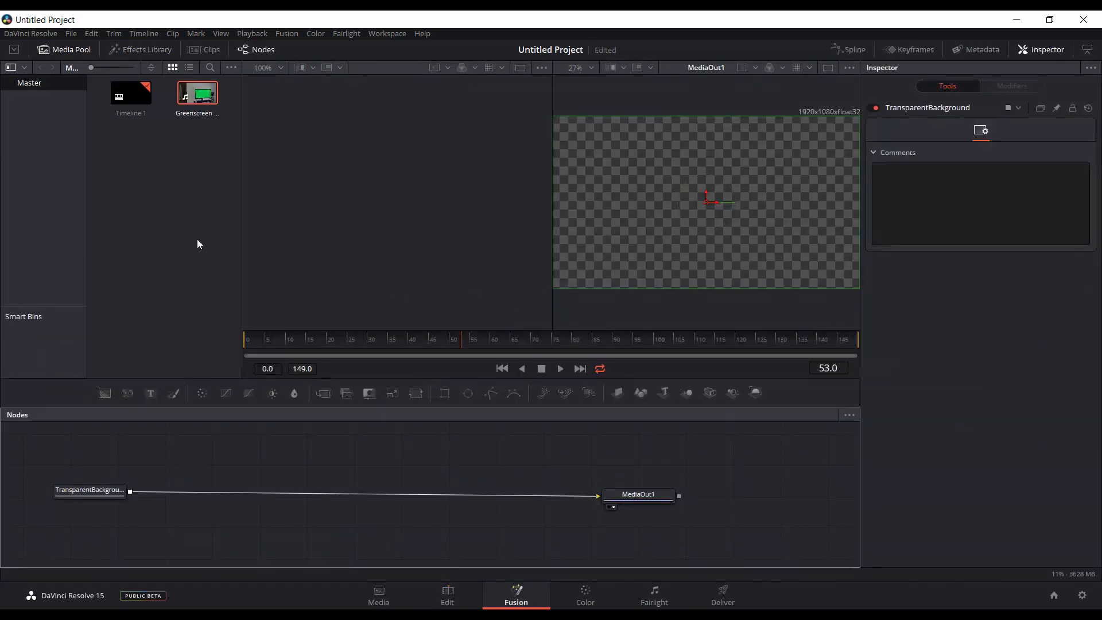
{"action": "mouse_move", "coordinate": [68, 122]}
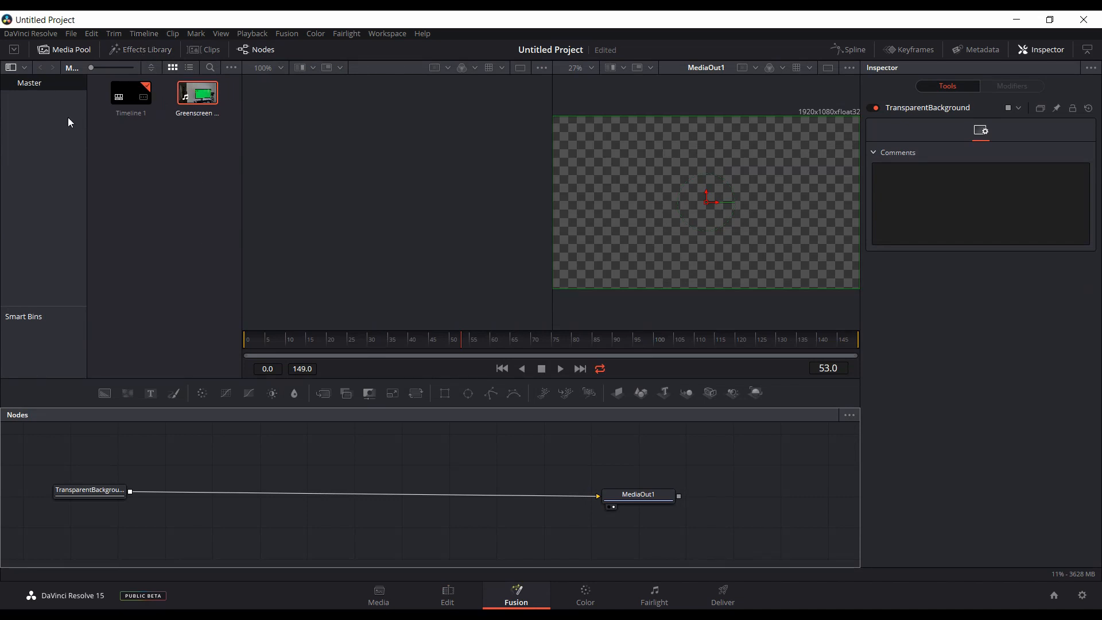
- Insert the Lens flare V04 template between TransparentBackground and MediaOut1
{"action": "left_click", "coordinate": [144, 49]}
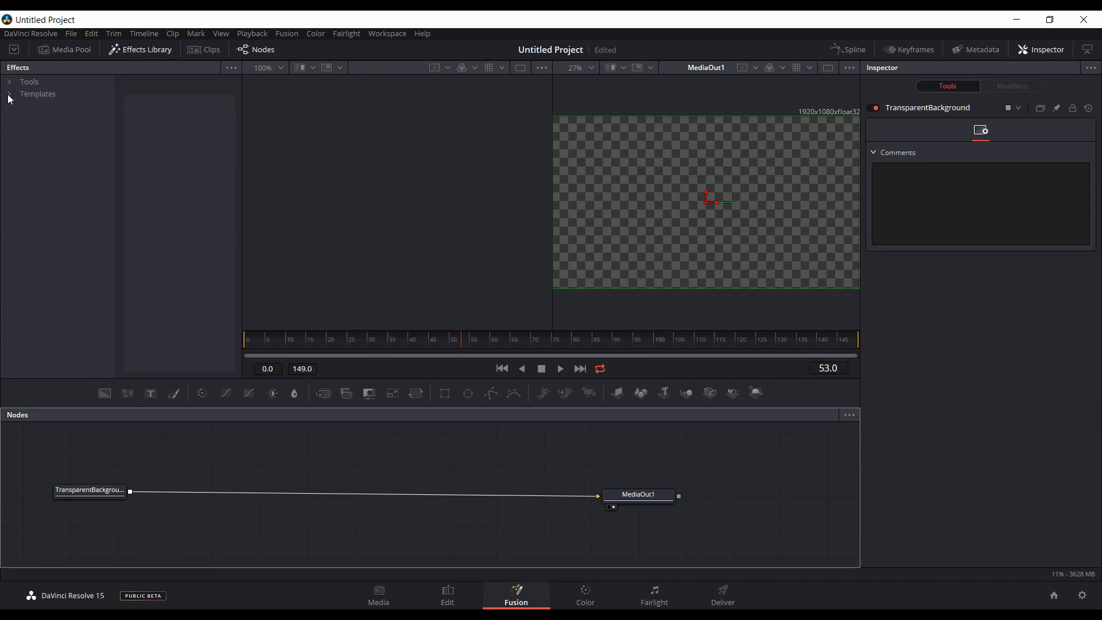
{"action": "left_click", "coordinate": [9, 93]}
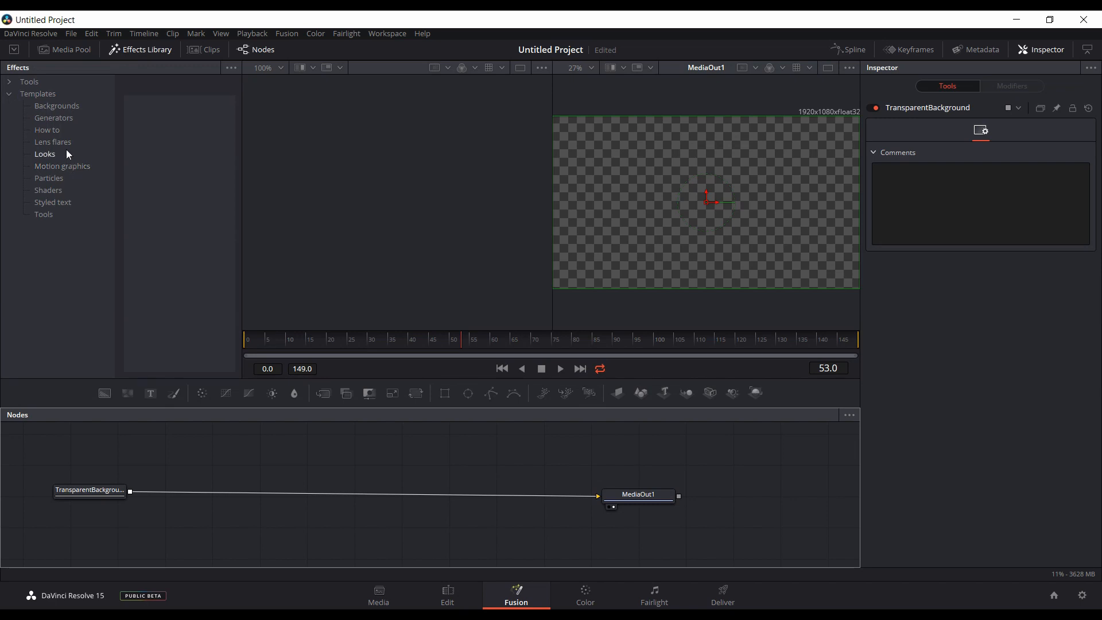
{"action": "left_click", "coordinate": [52, 142]}
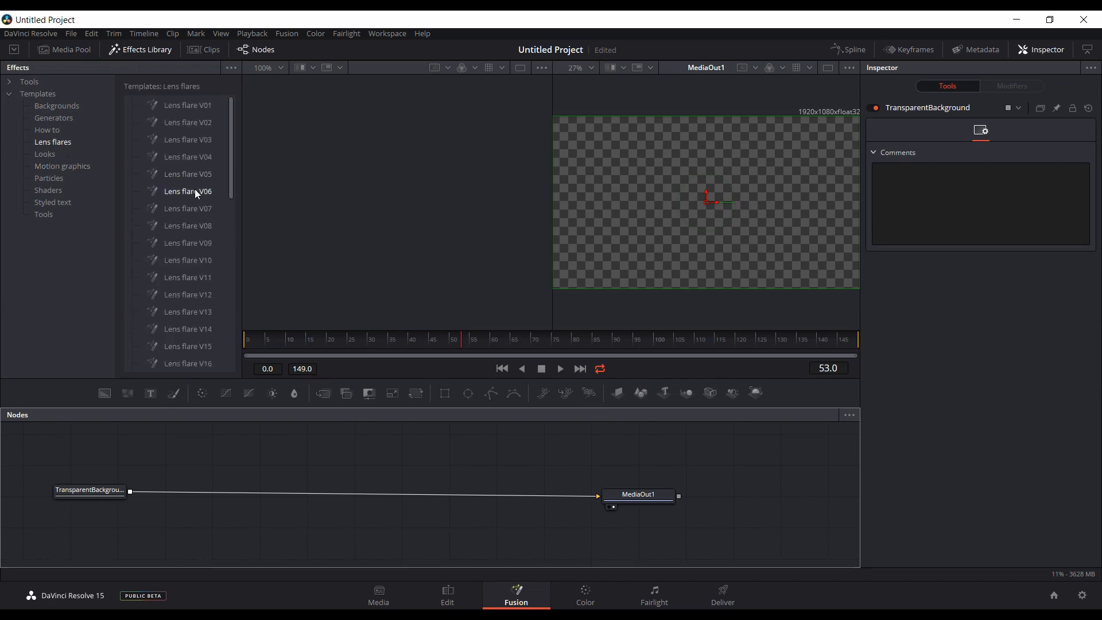
{"action": "mouse_move", "coordinate": [233, 163]}
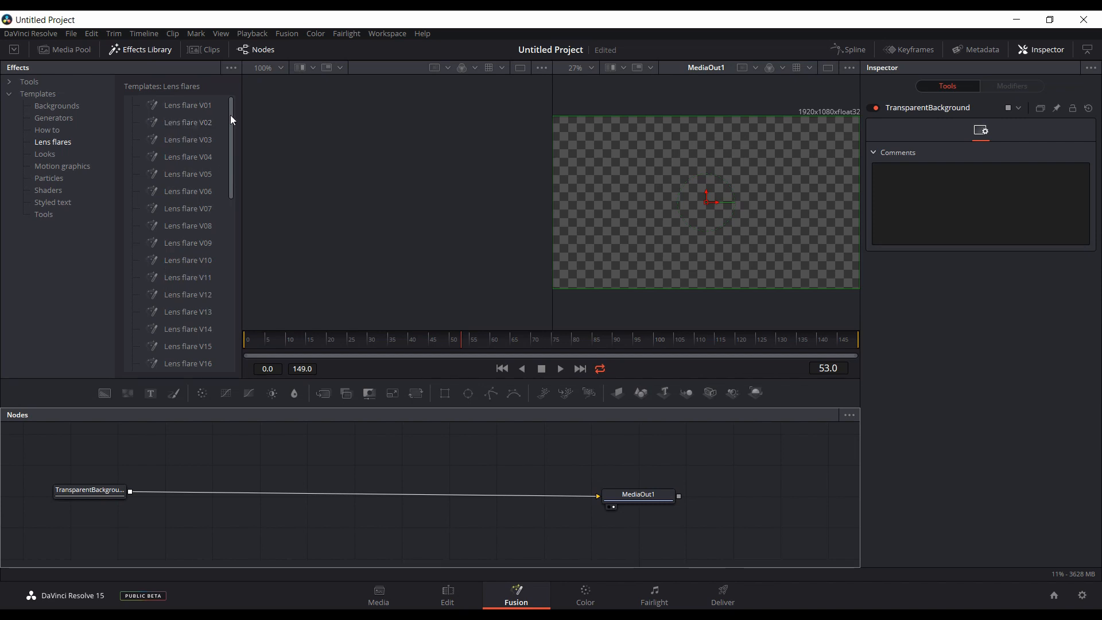
{"action": "scroll", "scroll_direction": "down", "scroll_amount": 3}
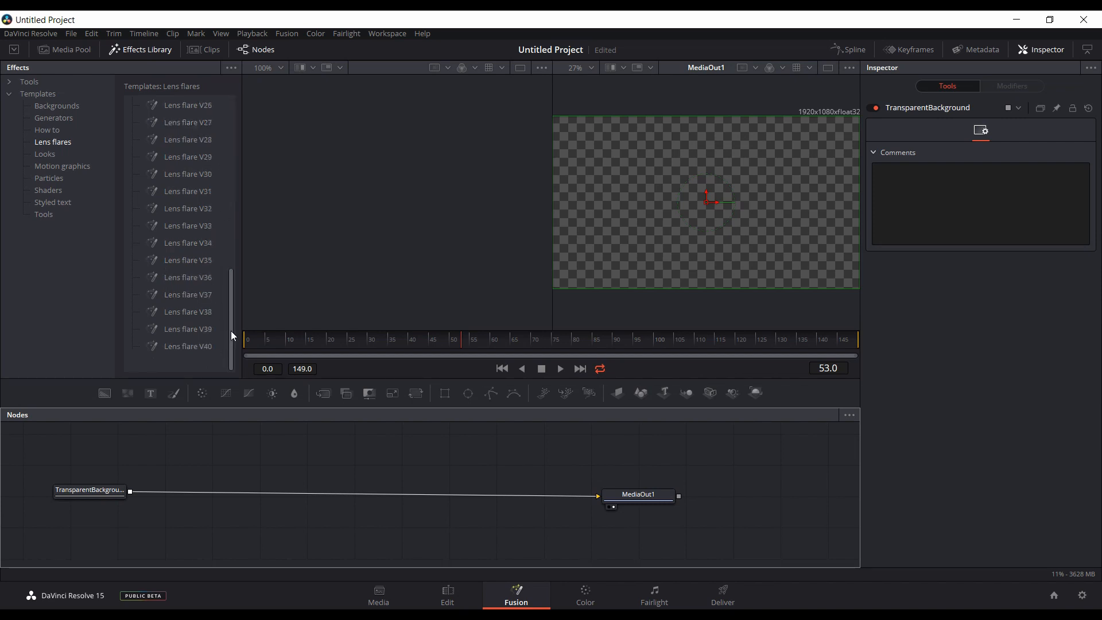
{"action": "scroll", "scroll_direction": "up", "scroll_amount": 3}
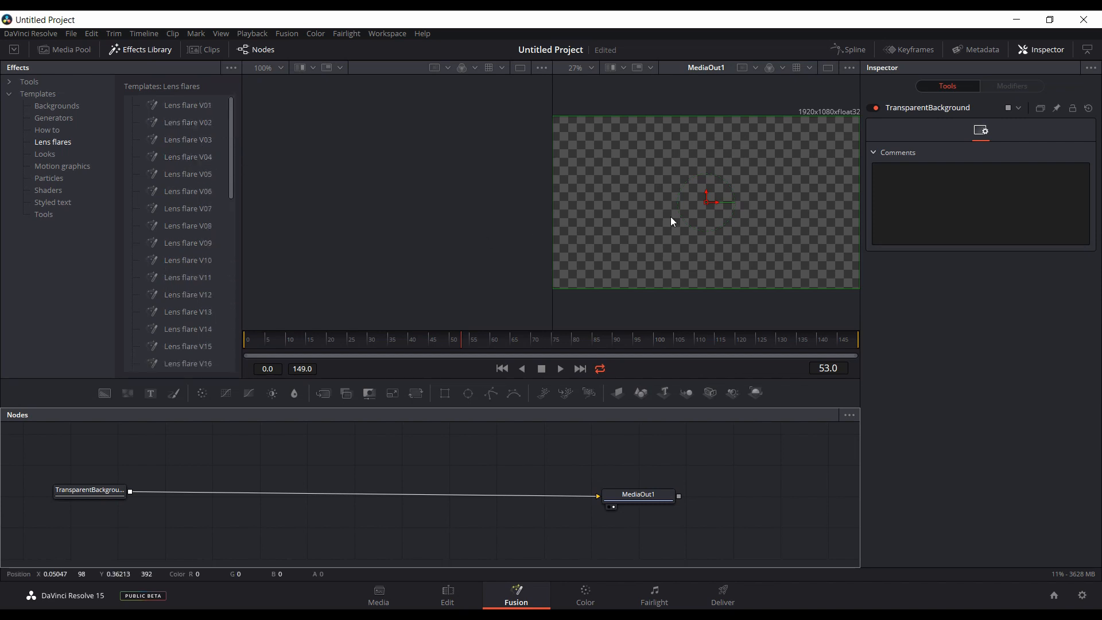
{"action": "mouse_move", "coordinate": [271, 242]}
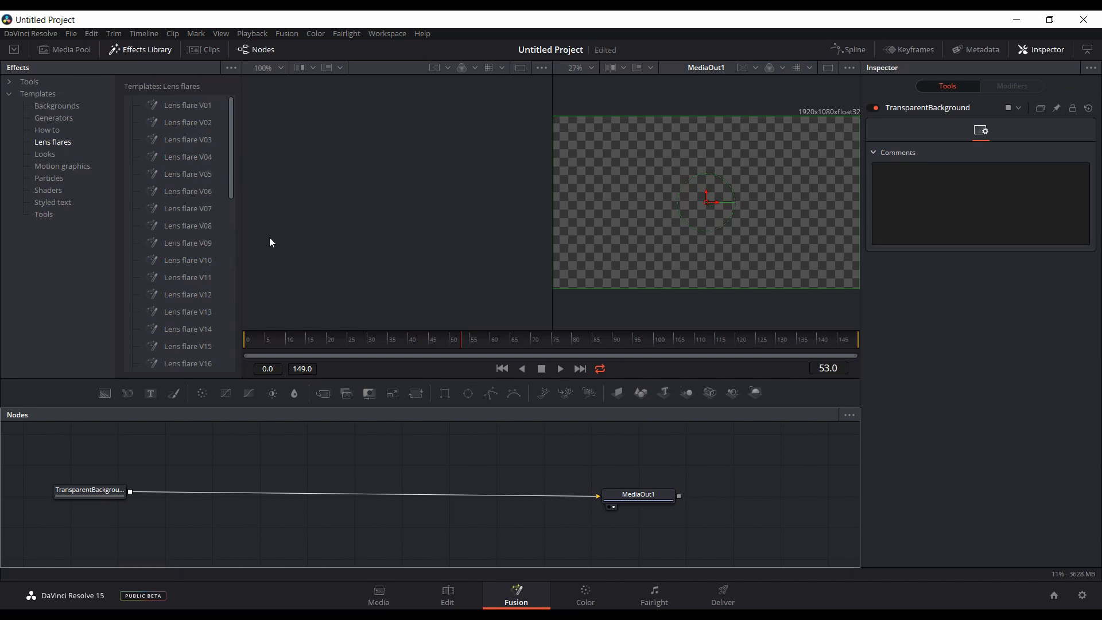
{"action": "left_click", "coordinate": [89, 490]}
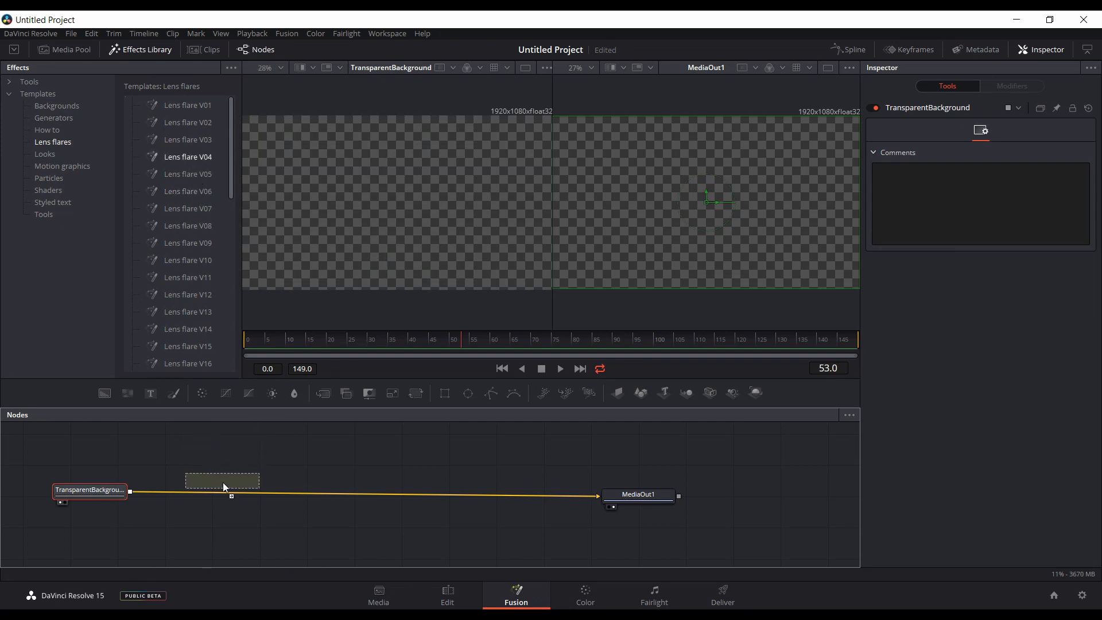
- Inspect the Lens_Flare_V04 node and adjust its Primary Center, Strength and HotSpot Size
{"action": "double_click", "coordinate": [187, 156]}
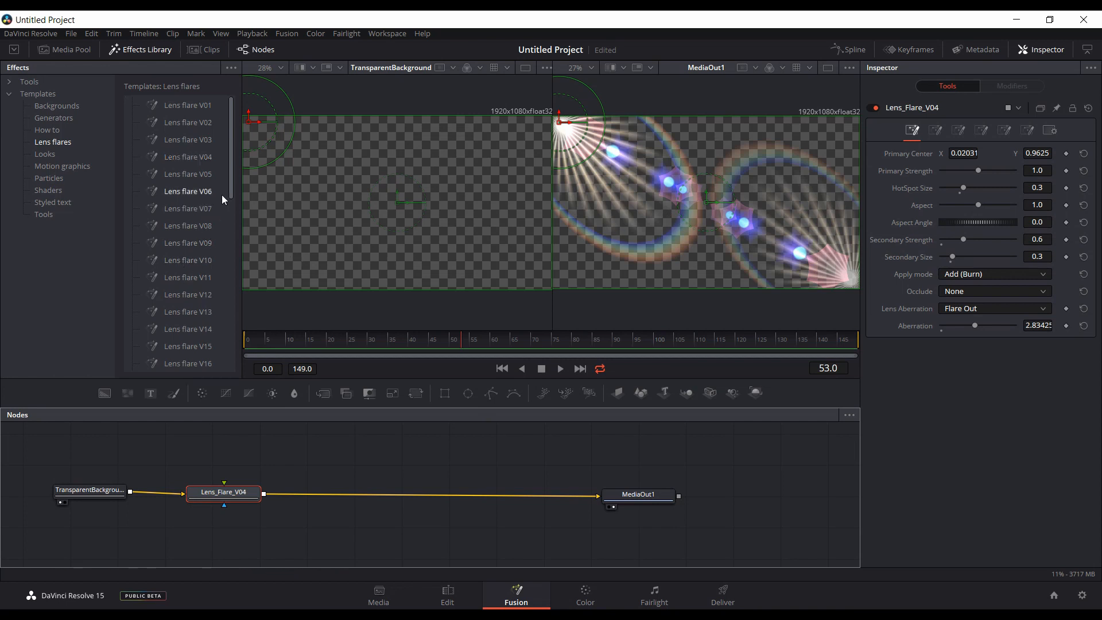
{"action": "mouse_move", "coordinate": [237, 170]}
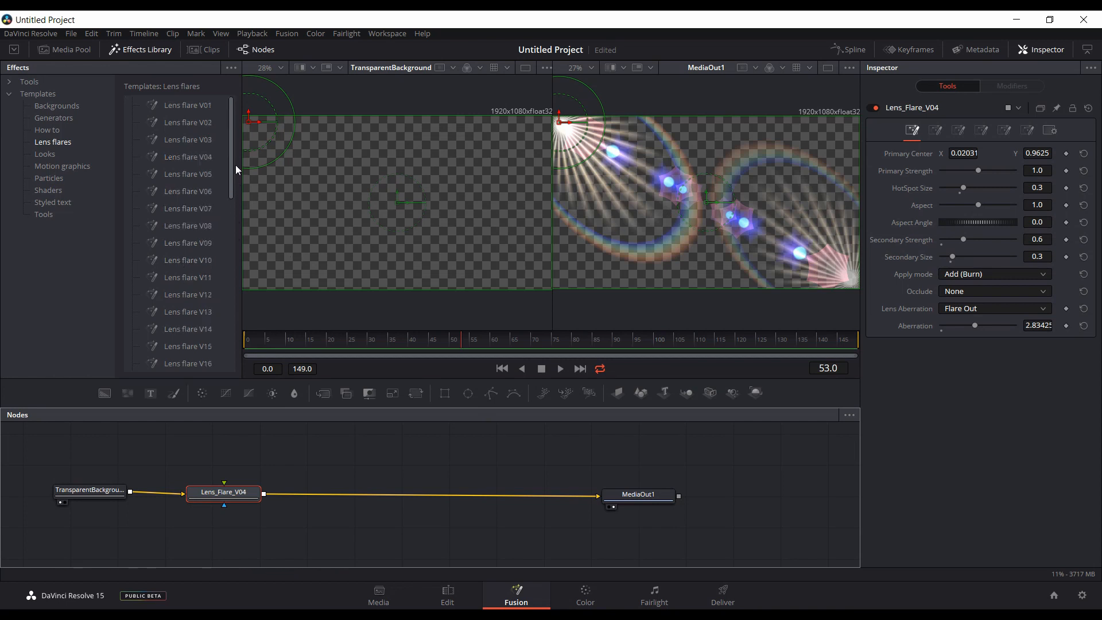
{"action": "left_click", "coordinate": [935, 130]}
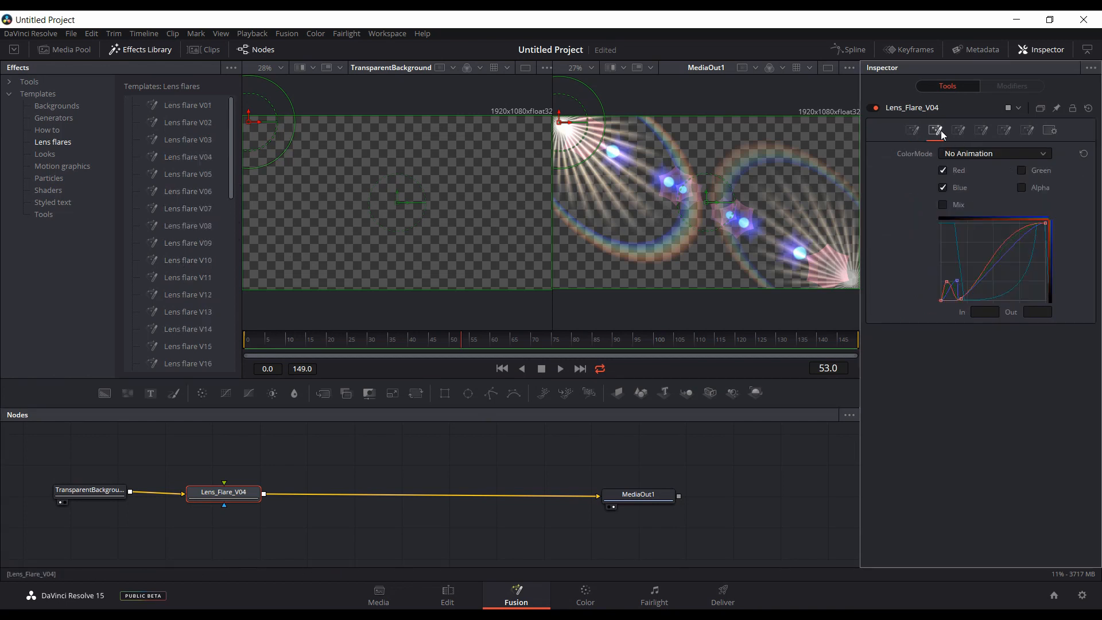
{"action": "left_click", "coordinate": [981, 130]}
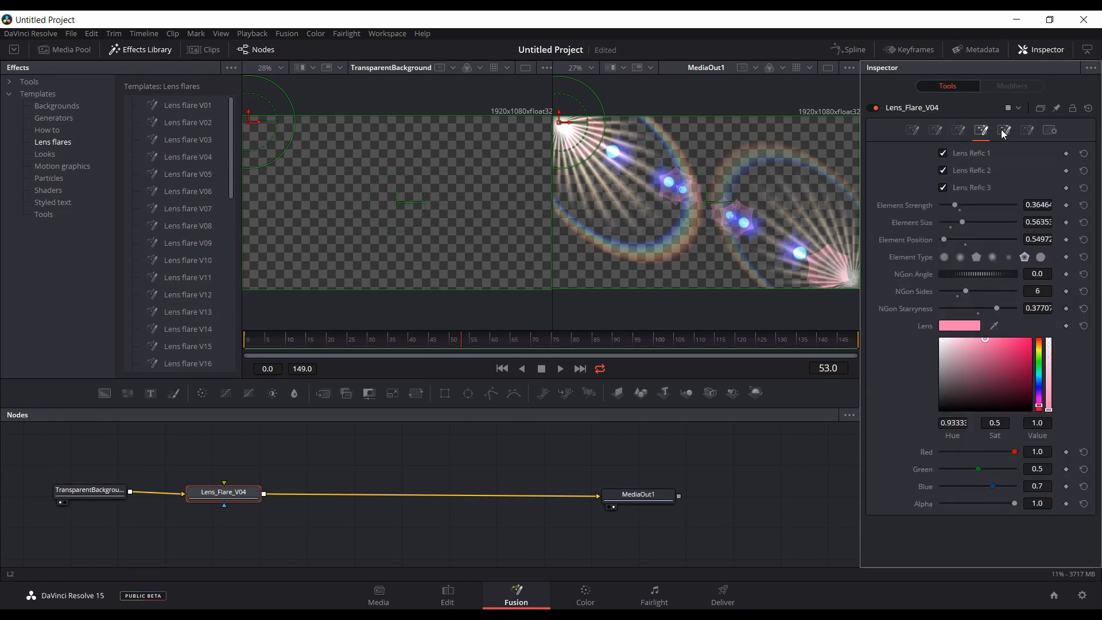
{"action": "left_click", "coordinate": [911, 130]}
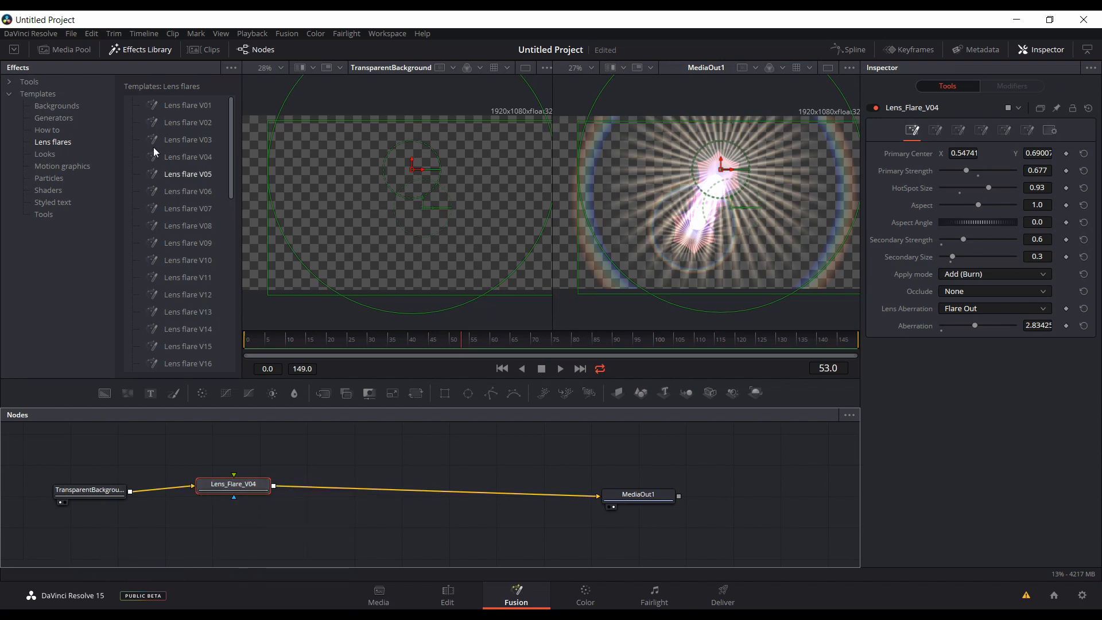
{"action": "mouse_move", "coordinate": [200, 274]}
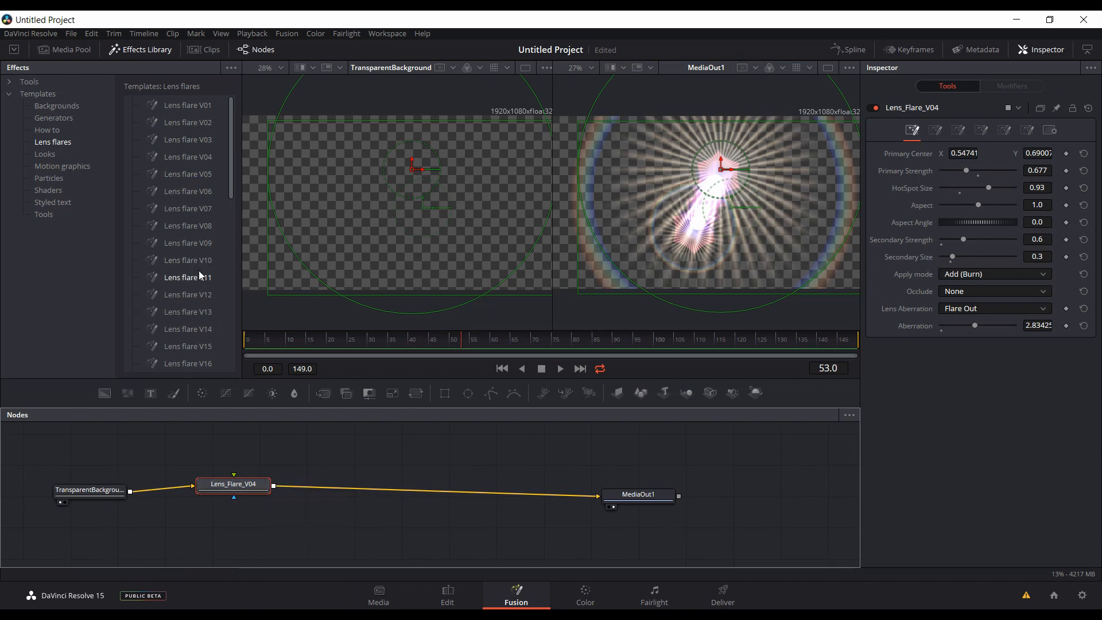
{"action": "mouse_move", "coordinate": [395, 473]}
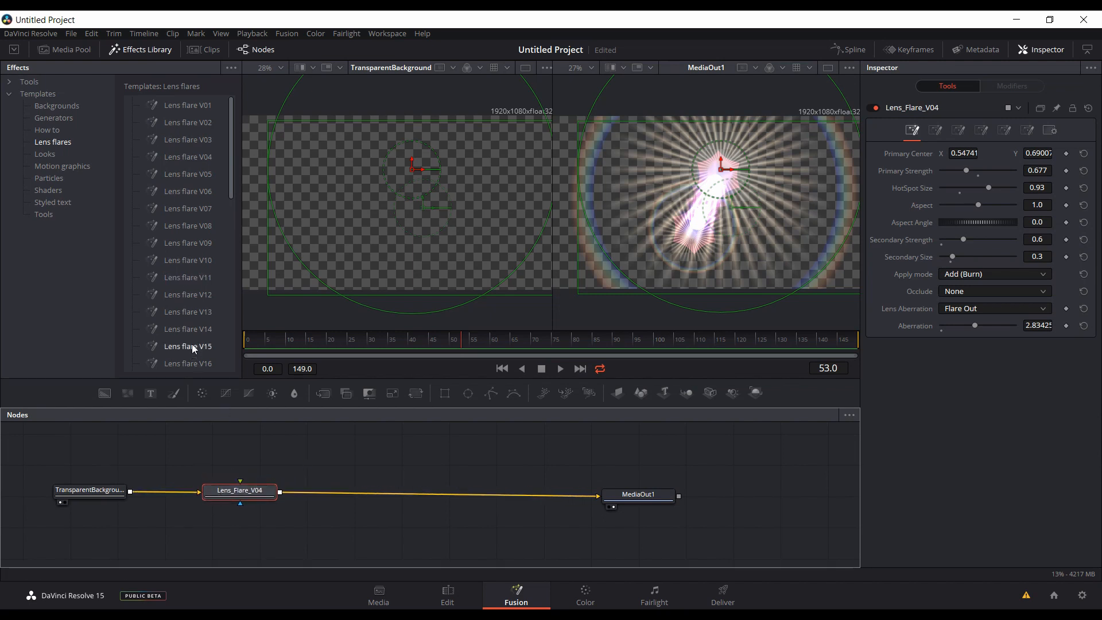
{"action": "mouse_move", "coordinate": [252, 399]}
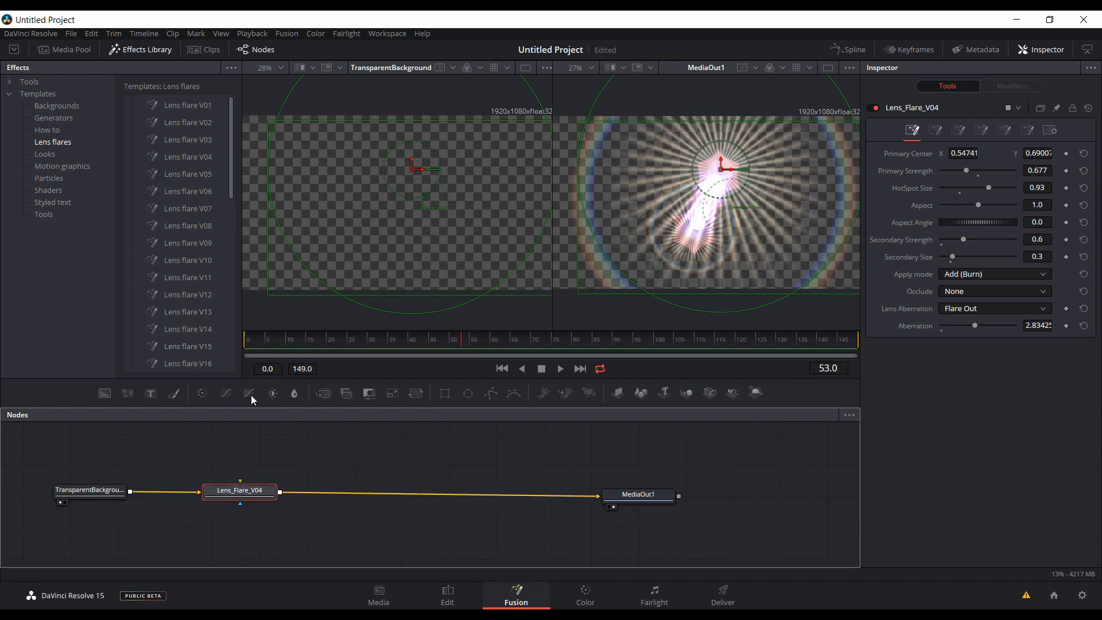
{"action": "mouse_move", "coordinate": [252, 497]}
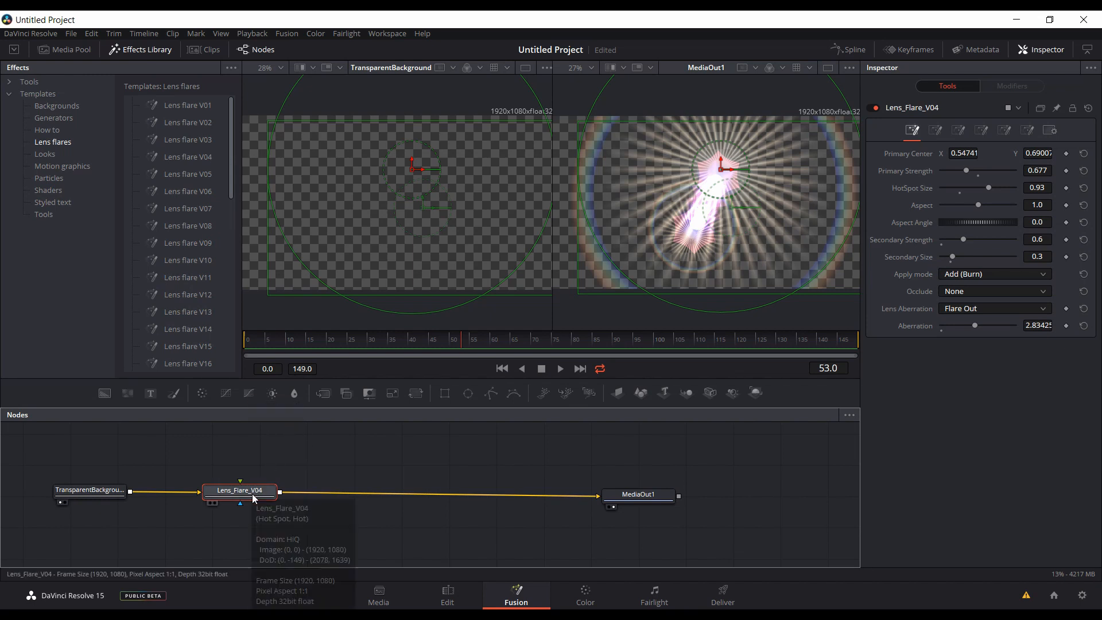
{"action": "mouse_move", "coordinate": [262, 500]}
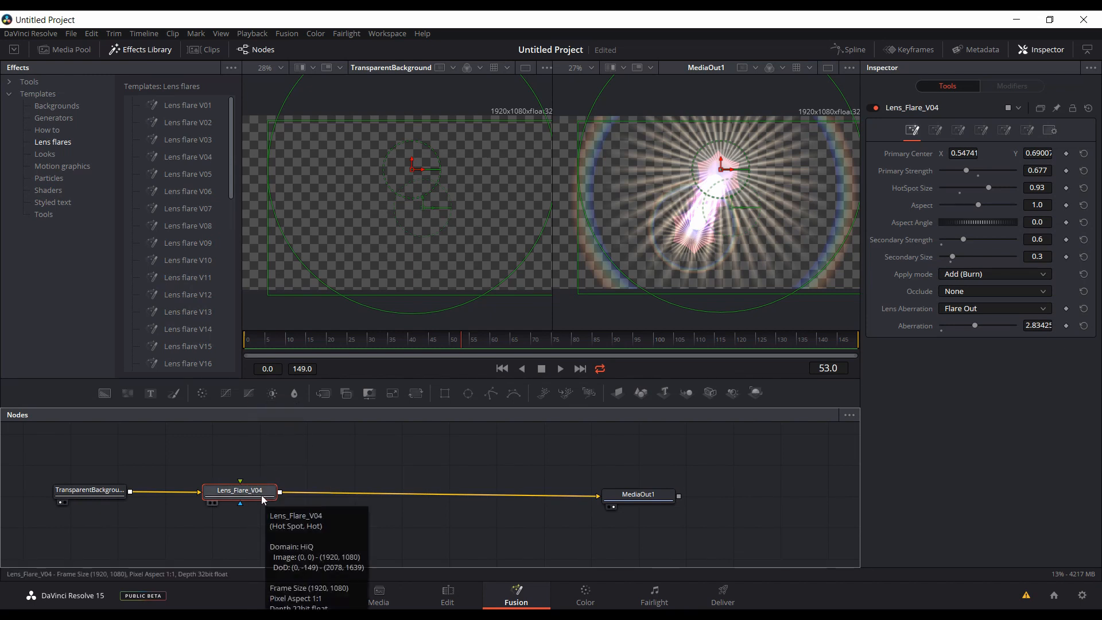
{"action": "mouse_move", "coordinate": [184, 264]}
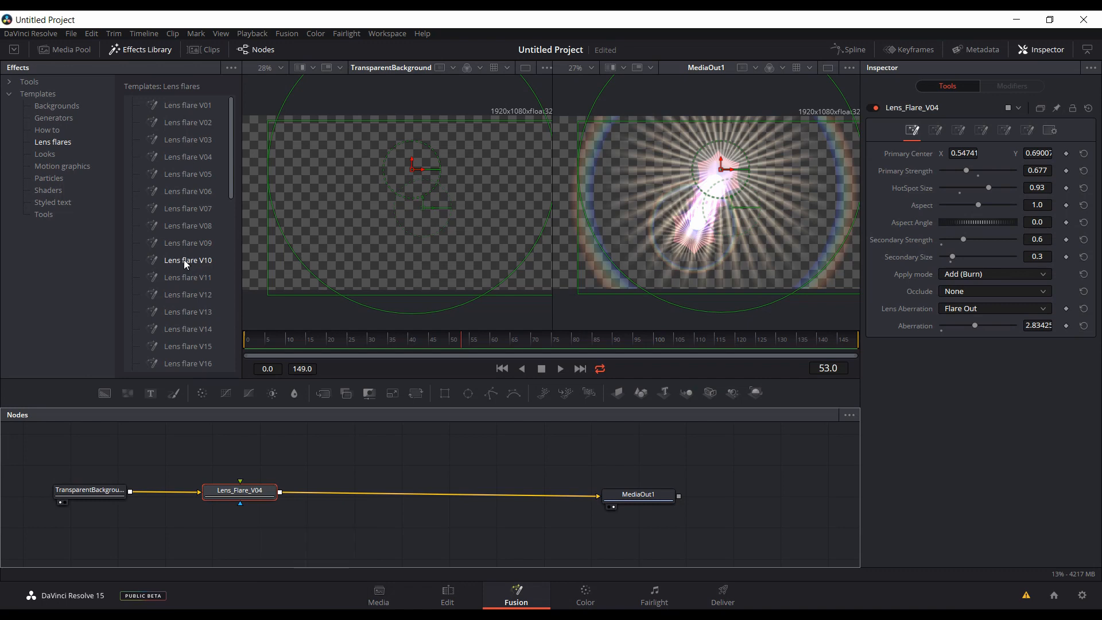
{"action": "mouse_move", "coordinate": [345, 455]}
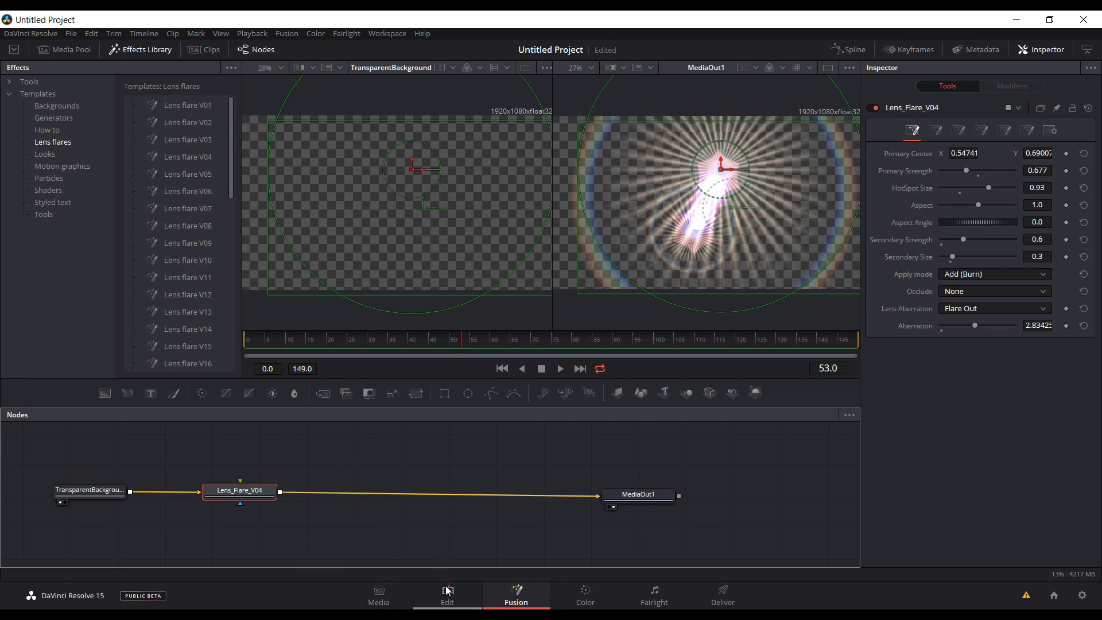
- Import S9 Bixby Voice.mp4 from the project videos folder into the Media Pool
{"action": "left_click", "coordinate": [447, 595]}
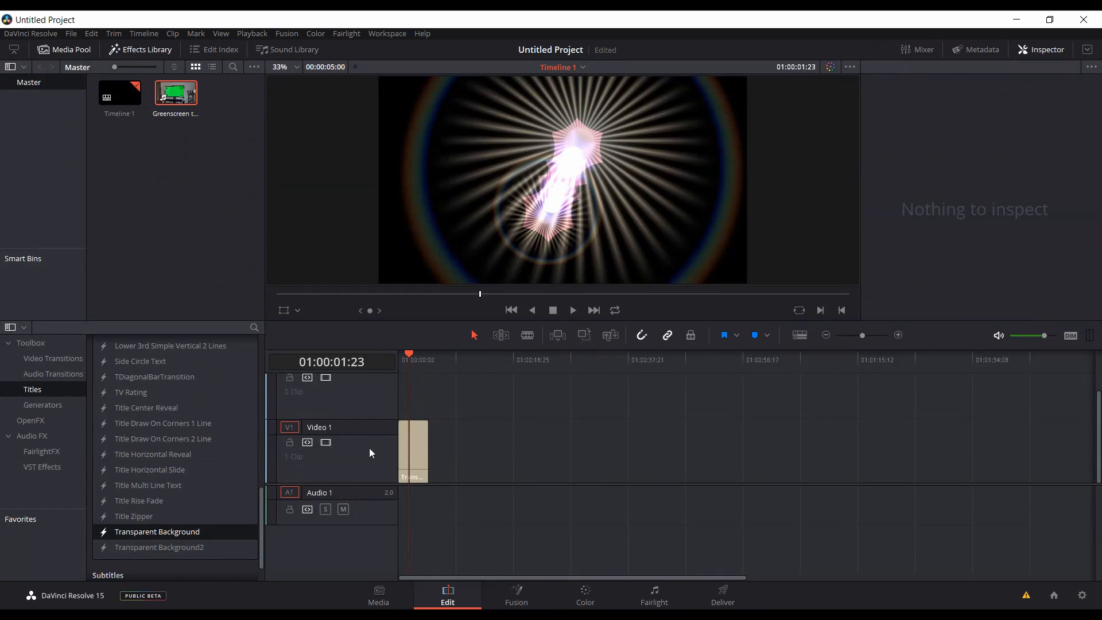
{"action": "mouse_move", "coordinate": [517, 454]}
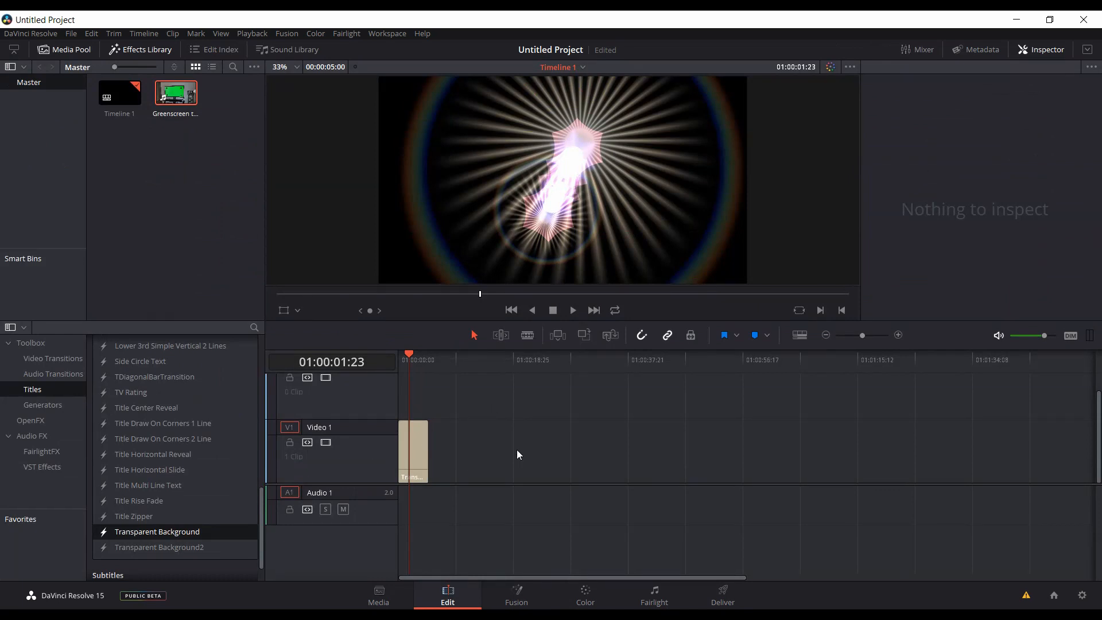
{"action": "mouse_move", "coordinate": [611, 456]}
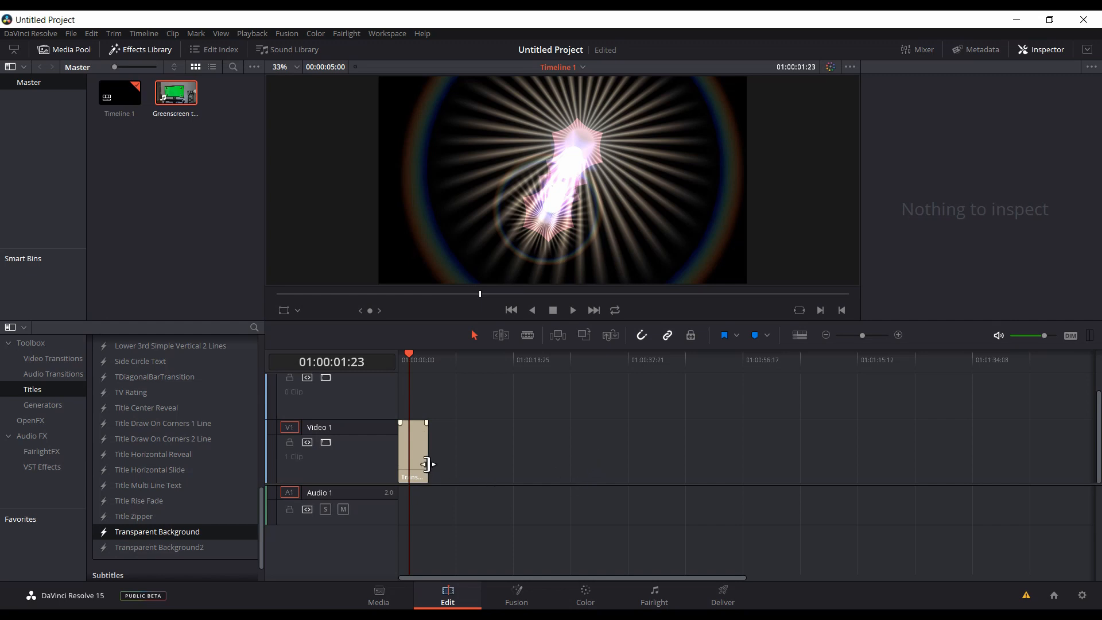
{"action": "mouse_move", "coordinate": [415, 465]}
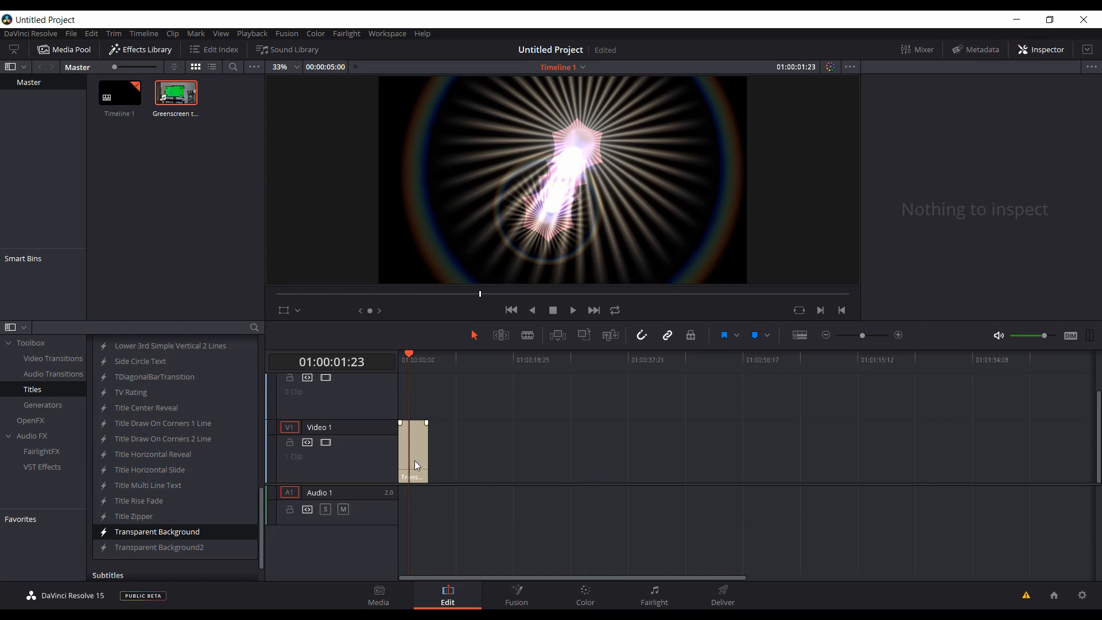
{"action": "mouse_move", "coordinate": [416, 462]}
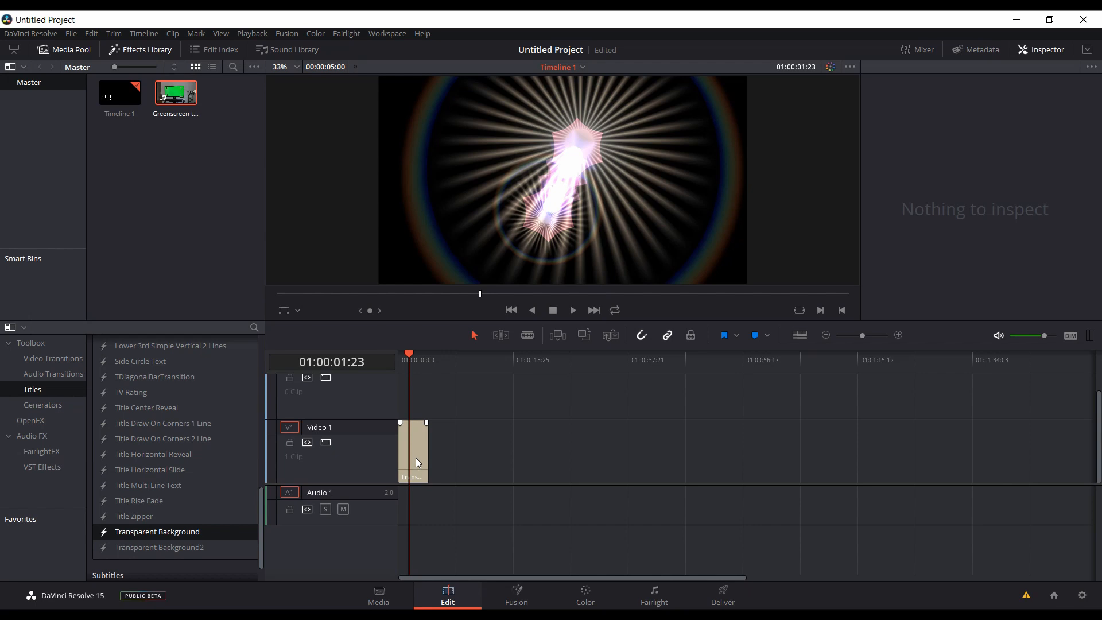
{"action": "mouse_move", "coordinate": [354, 410]}
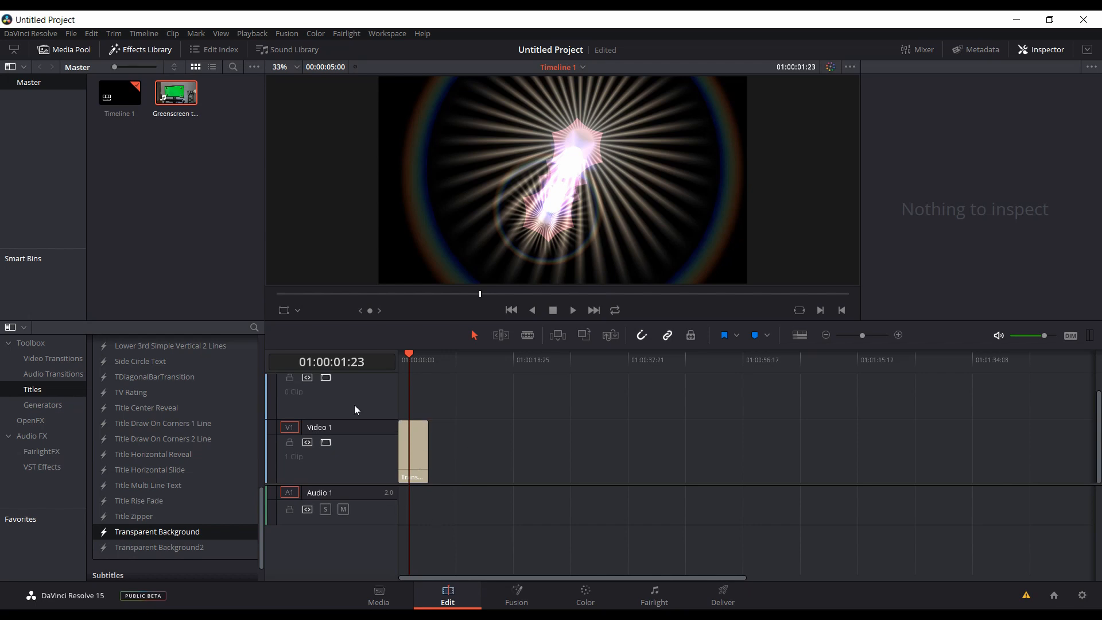
{"action": "mouse_move", "coordinate": [437, 449]}
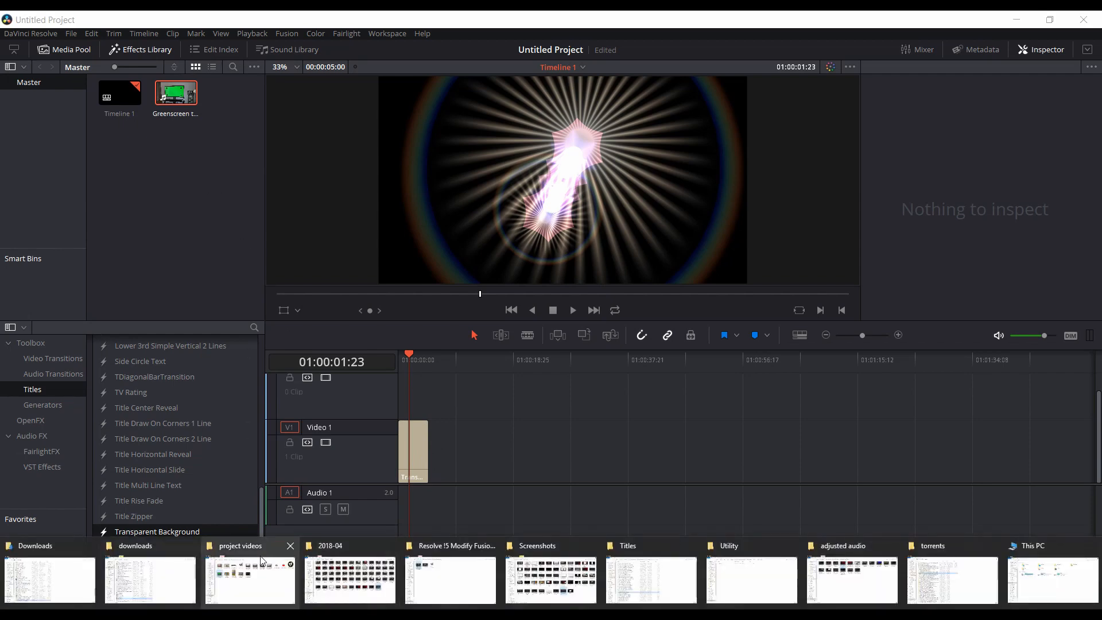
{"action": "left_click", "coordinate": [249, 578]}
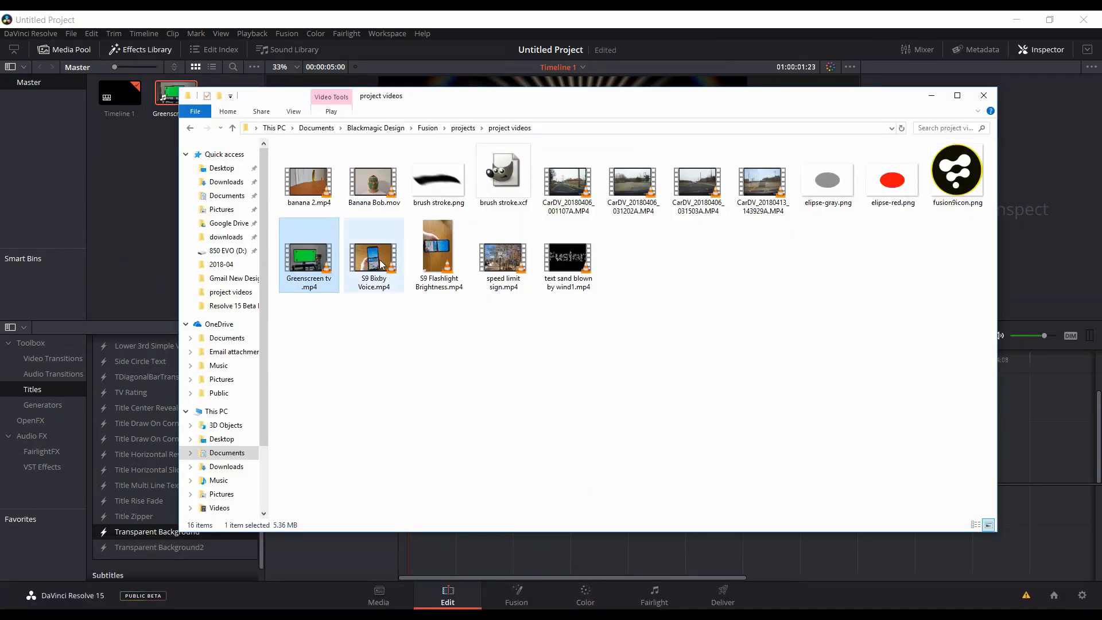
{"action": "left_click", "coordinate": [373, 255]}
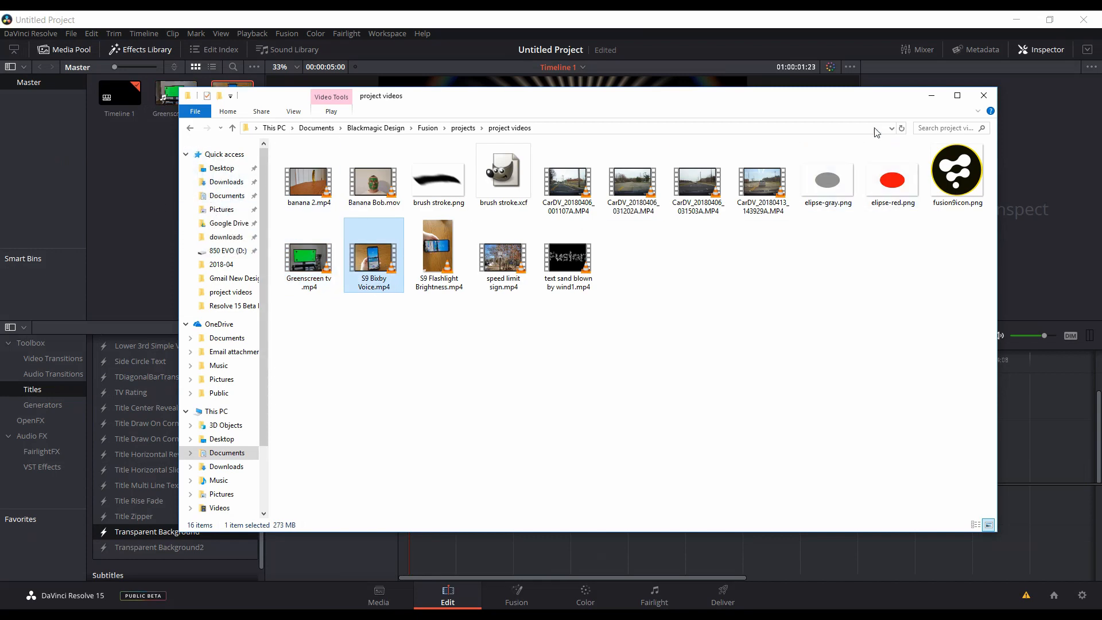
{"action": "left_click", "coordinate": [984, 96]}
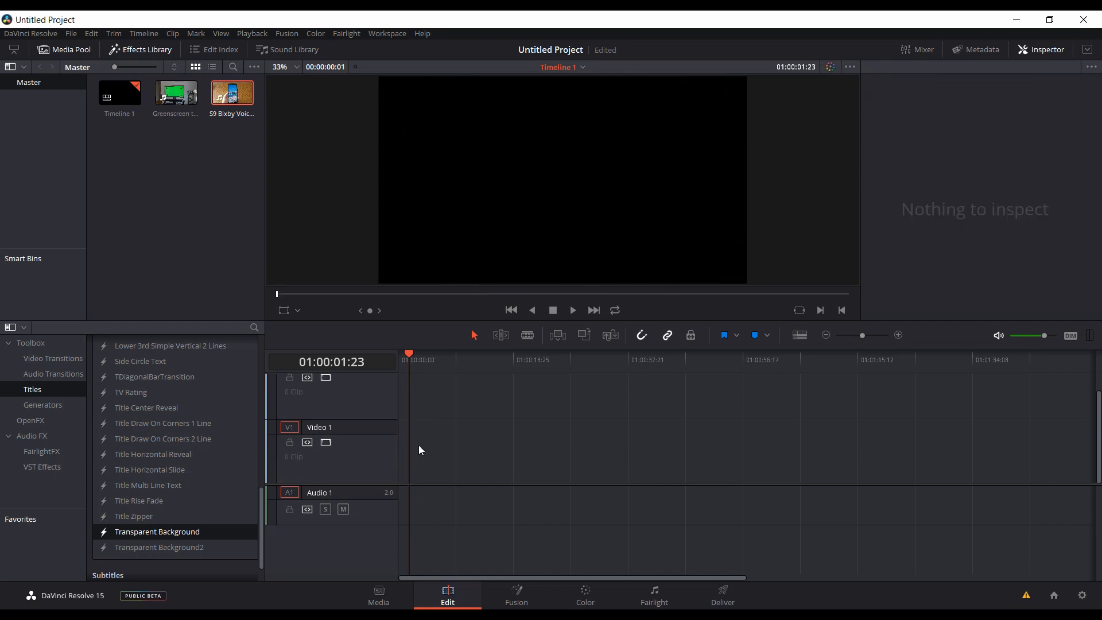
{"action": "mouse_move", "coordinate": [175, 93]}
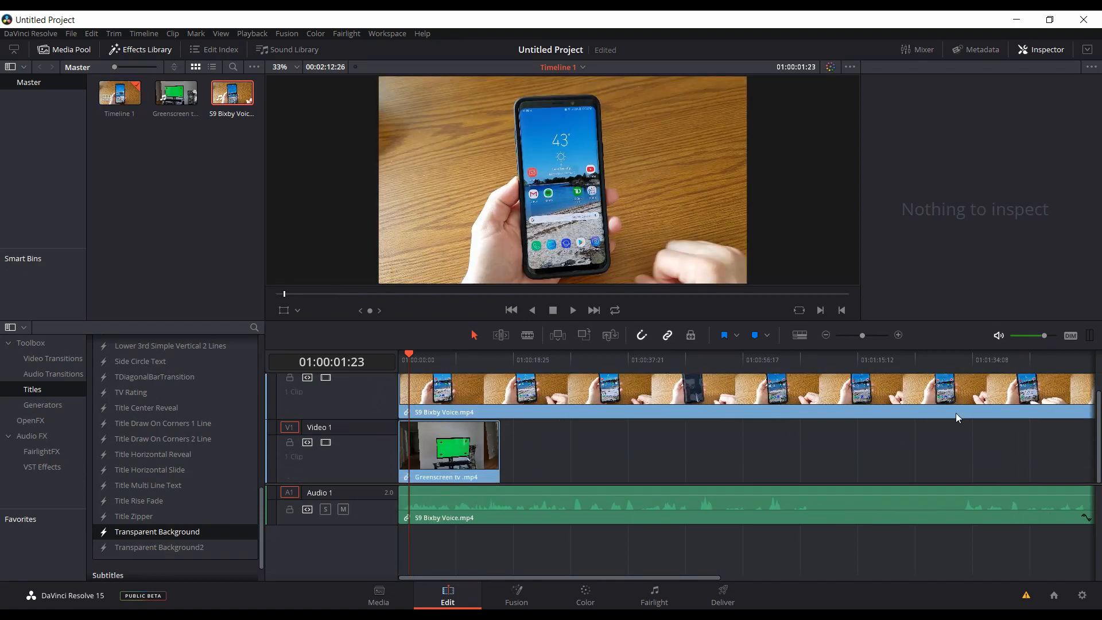
- Merge the two stacked clips into Fusion Clip 1 on Video 1 via New Fusion Clip
{"action": "left_click", "coordinate": [826, 335]}
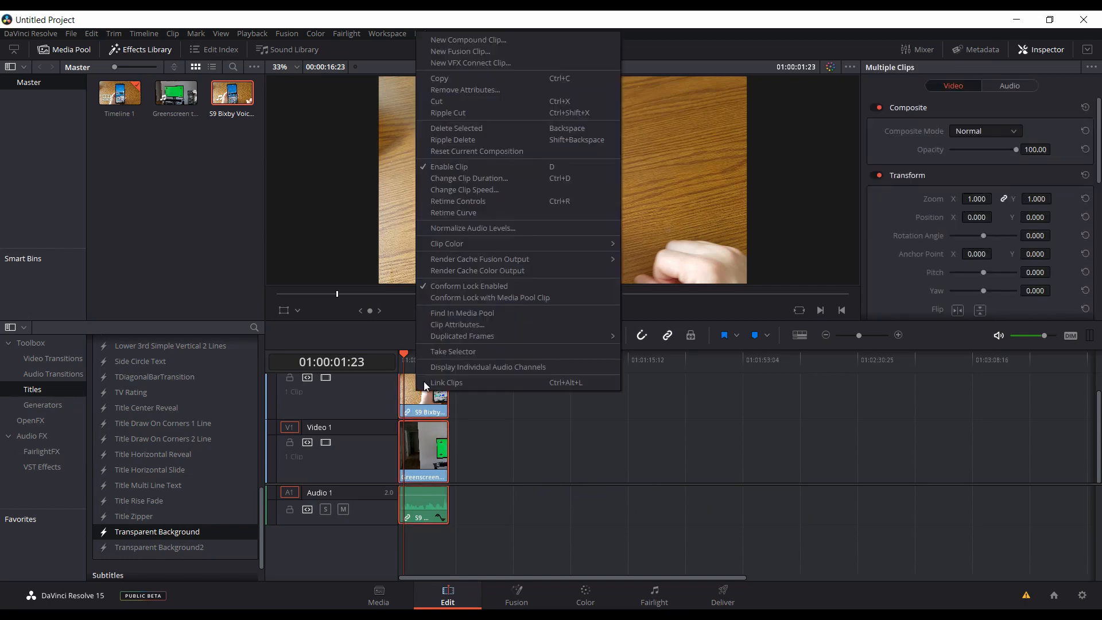
{"action": "left_click", "coordinate": [460, 52]}
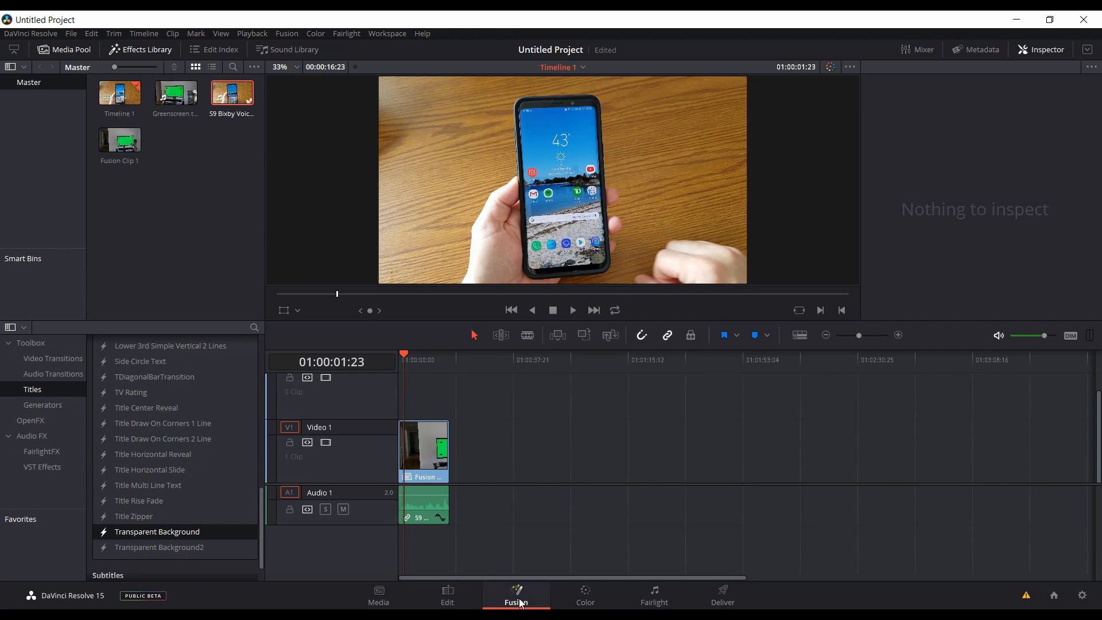
- Load MediaIn1 and MediaIn2 into the two Fusion viewers side by side
{"action": "left_click", "coordinate": [516, 596]}
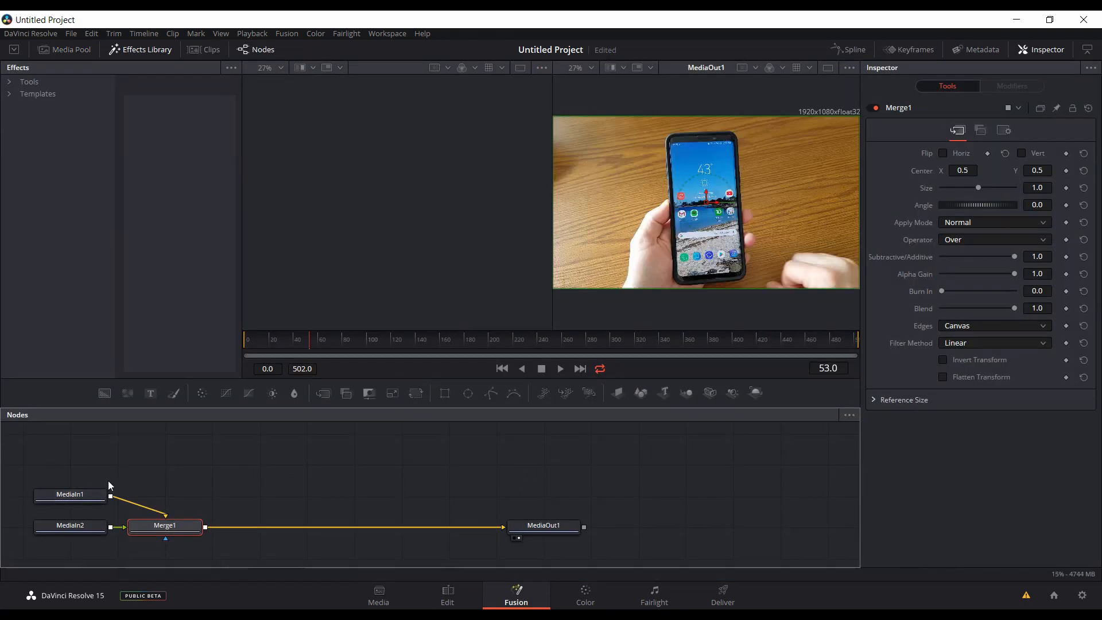
{"action": "left_click", "coordinate": [69, 493]}
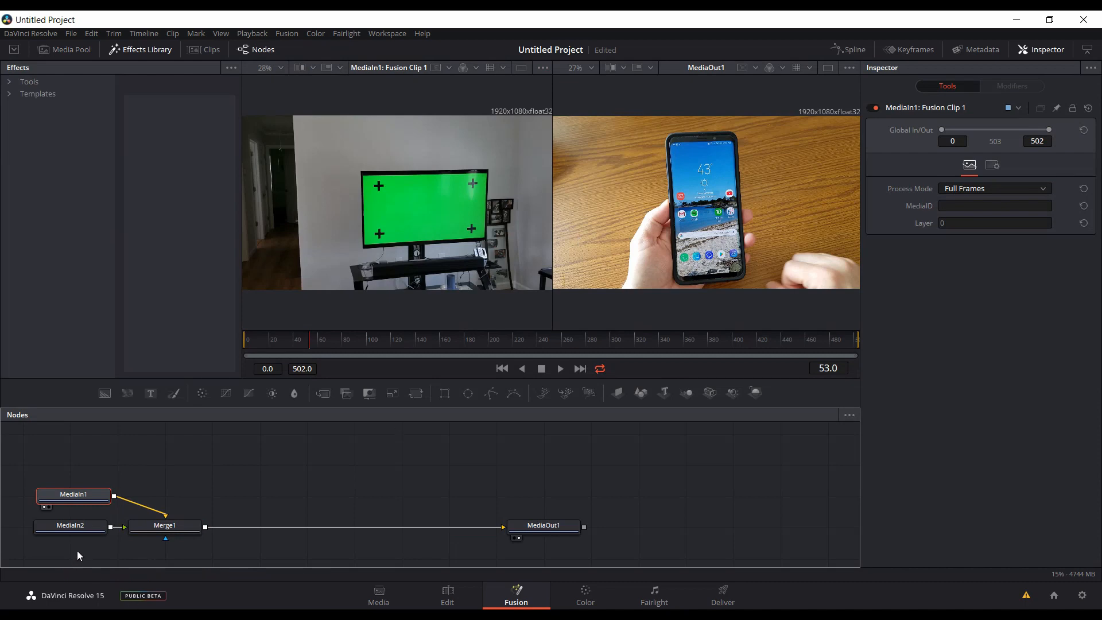
{"action": "left_click", "coordinate": [70, 525]}
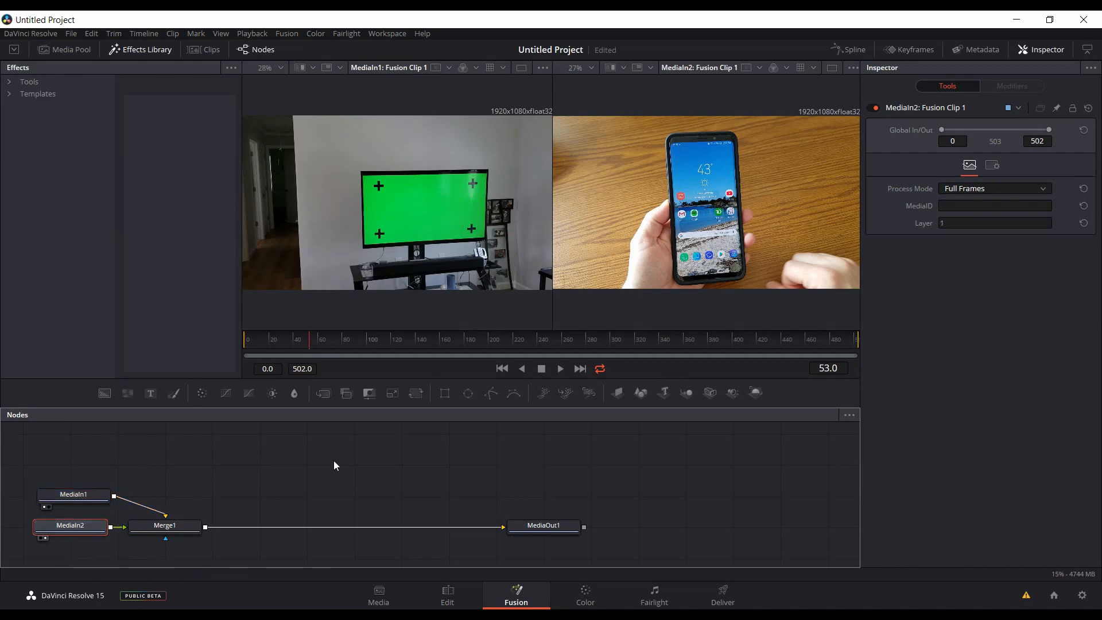
{"action": "mouse_move", "coordinate": [561, 372]}
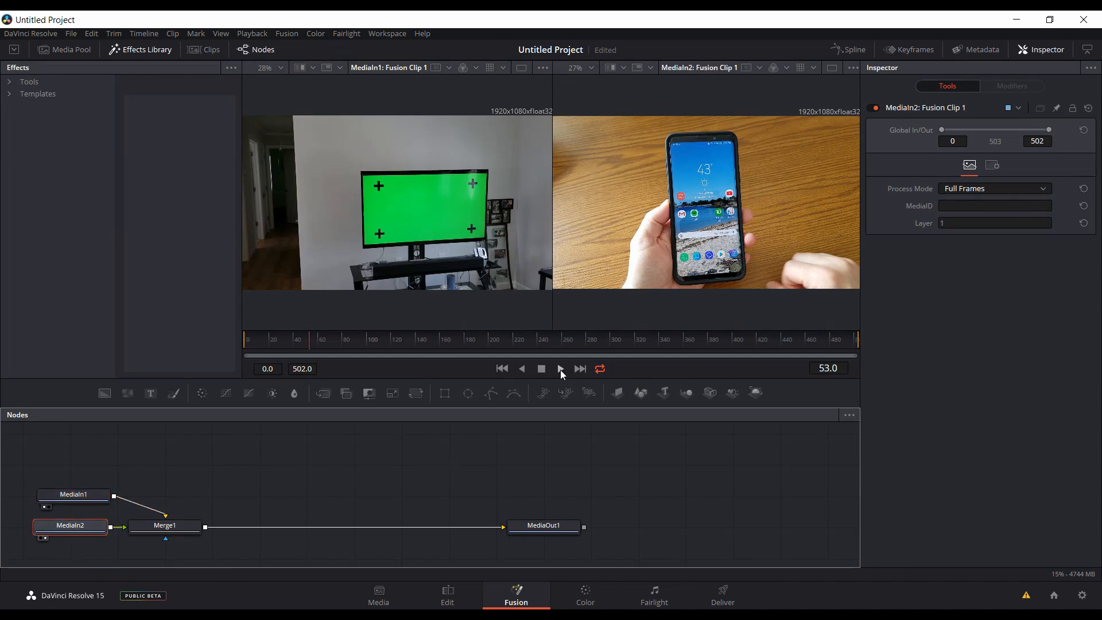
- Play back the composition, then stop playback
{"action": "left_click", "coordinate": [559, 369]}
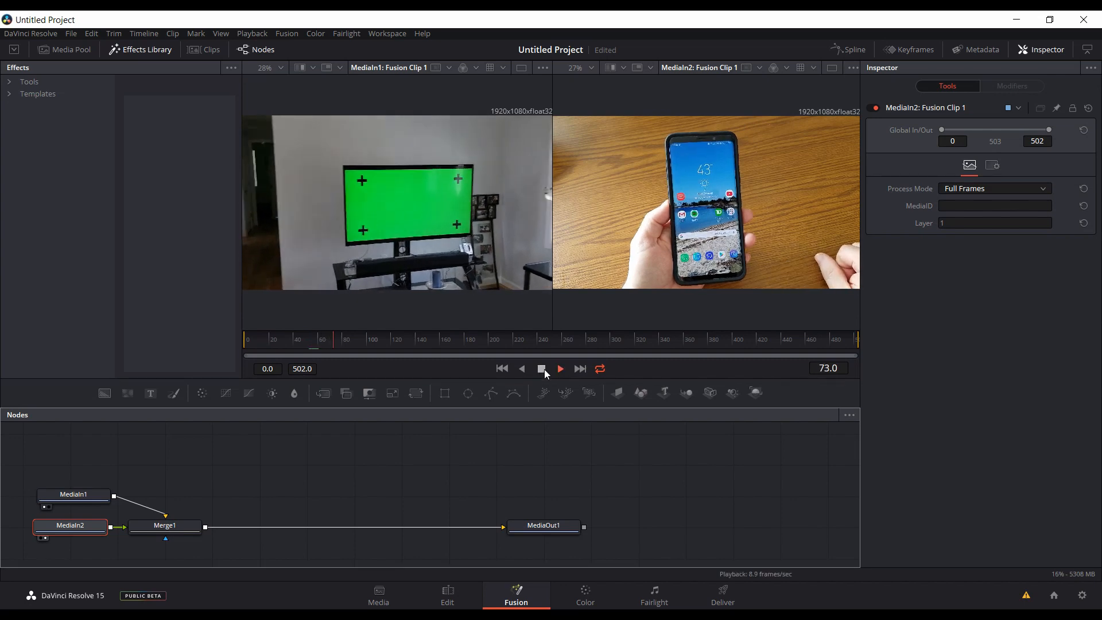
{"action": "left_click", "coordinate": [559, 369]}
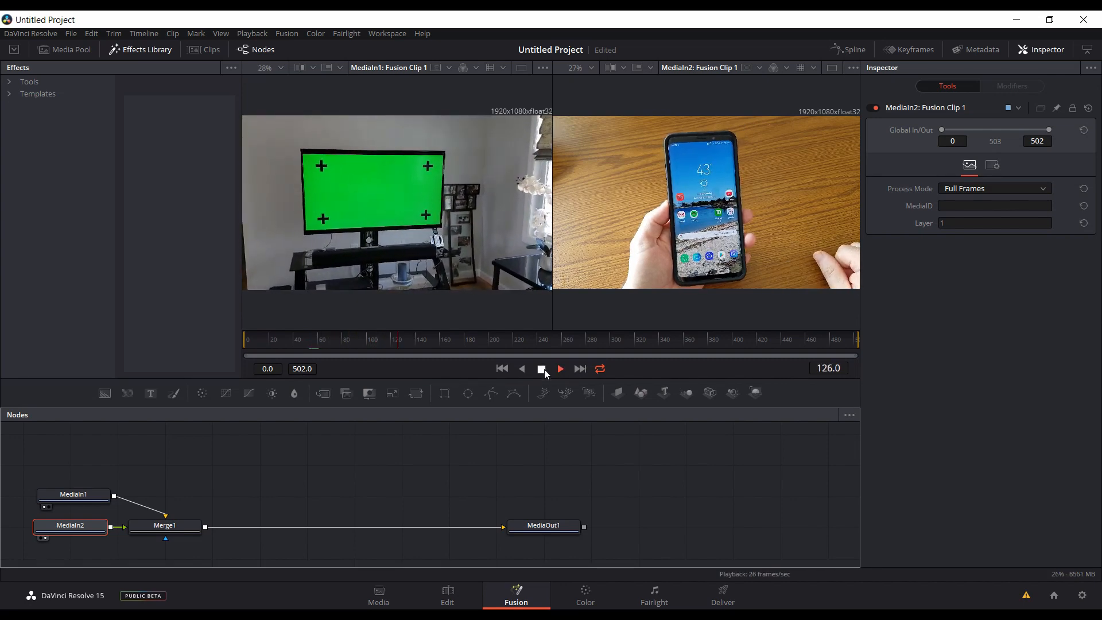
{"action": "left_click", "coordinate": [540, 368]}
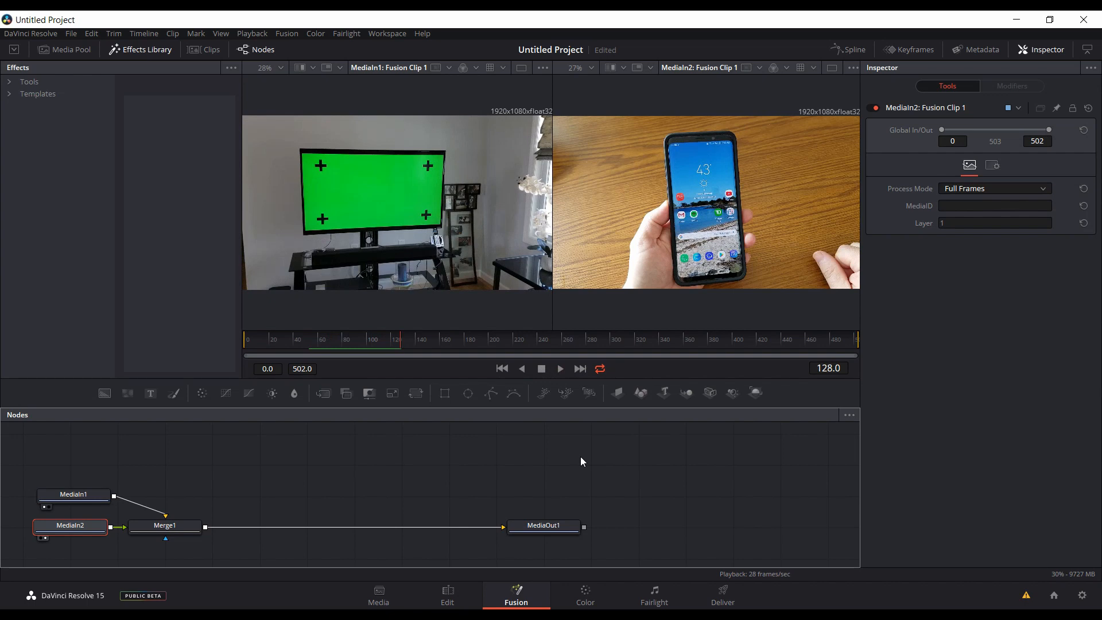
{"action": "mouse_move", "coordinate": [614, 469]}
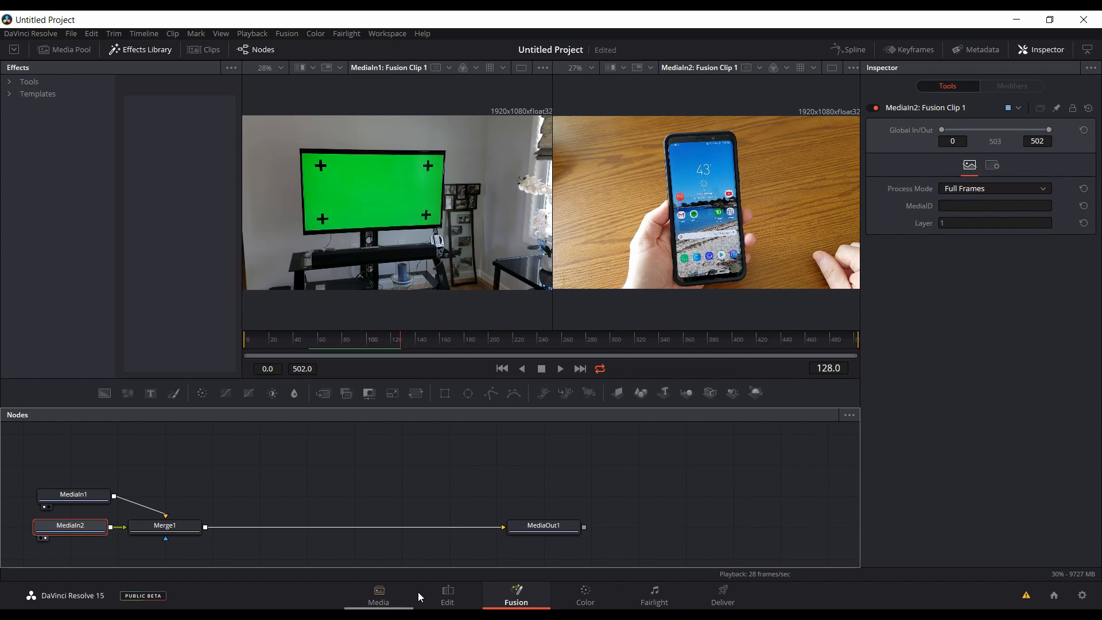
- Return to the edit timeline, then bring up the Color page for Fusion Clip 1
{"action": "left_click", "coordinate": [446, 596]}
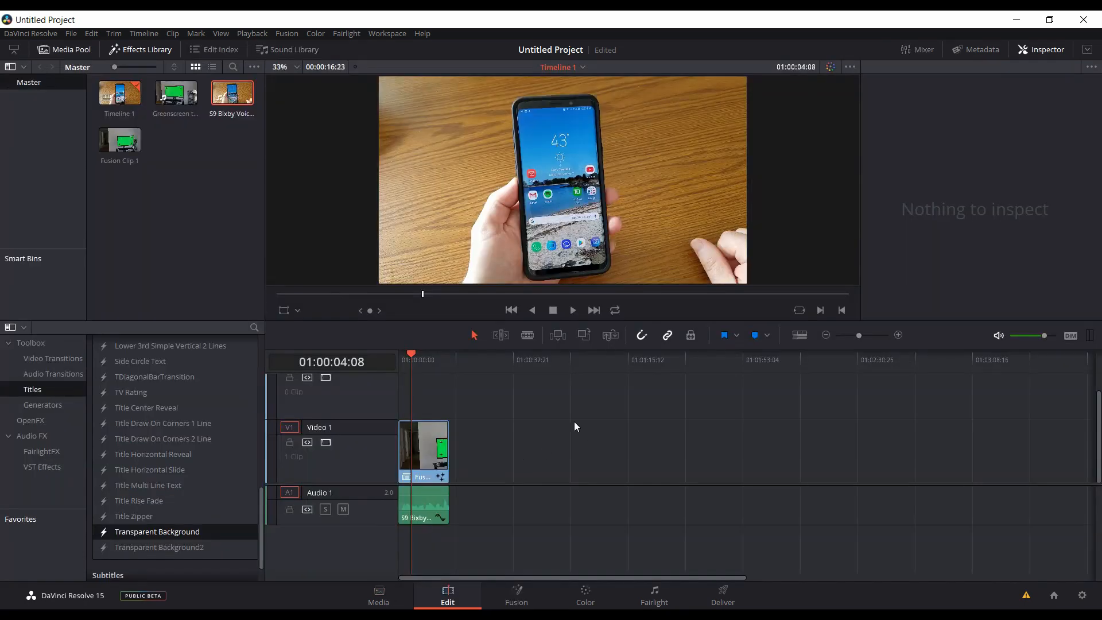
{"action": "mouse_move", "coordinate": [611, 450]}
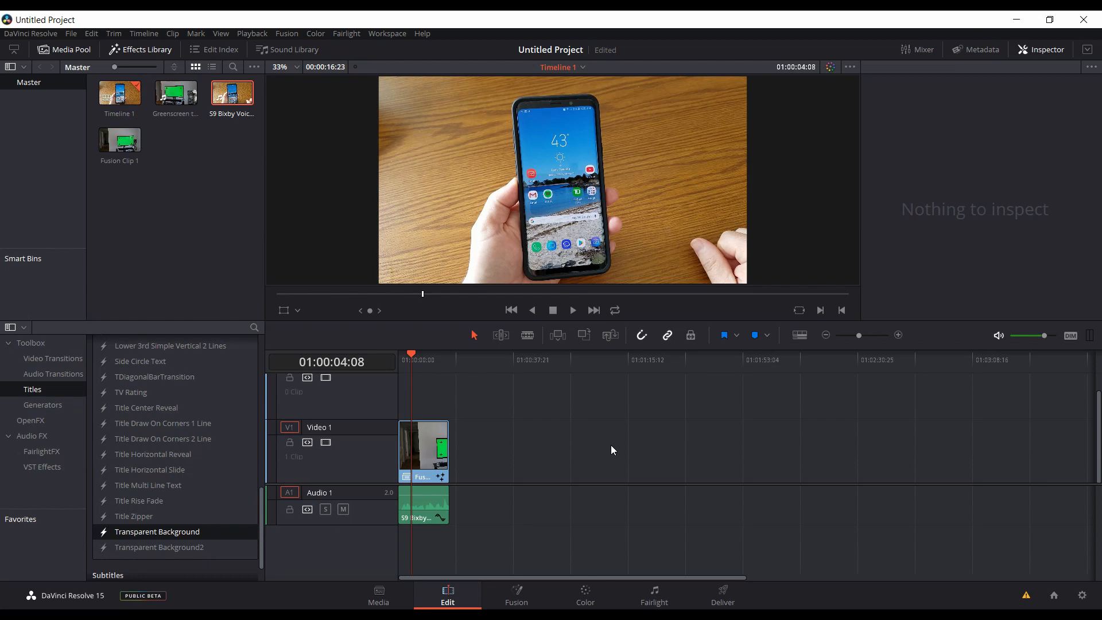
{"action": "mouse_move", "coordinate": [563, 421]}
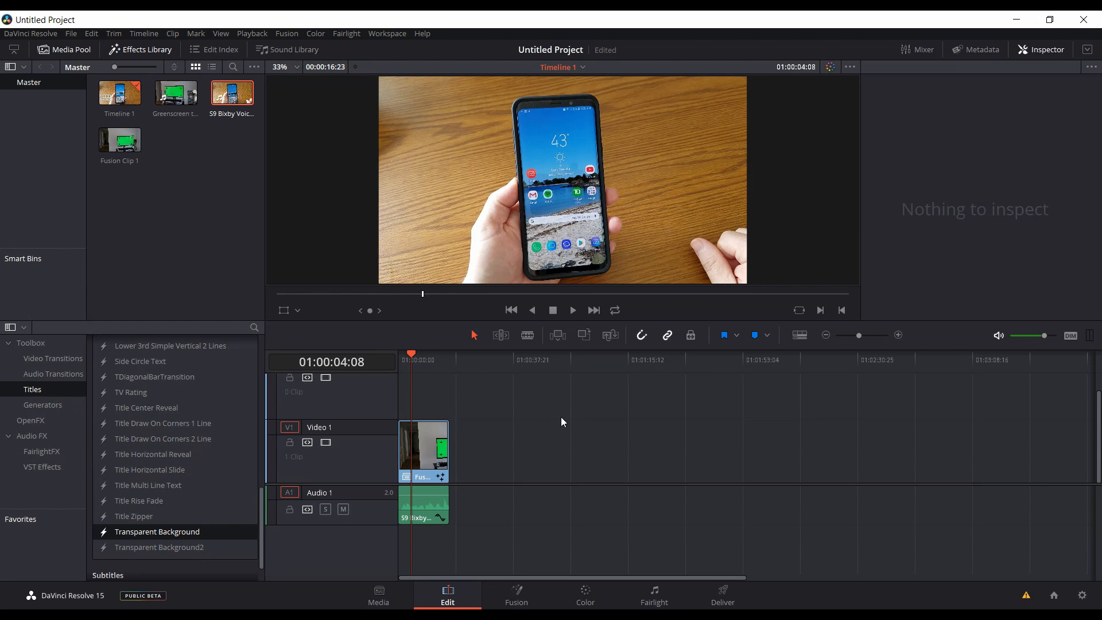
{"action": "mouse_move", "coordinate": [592, 374]}
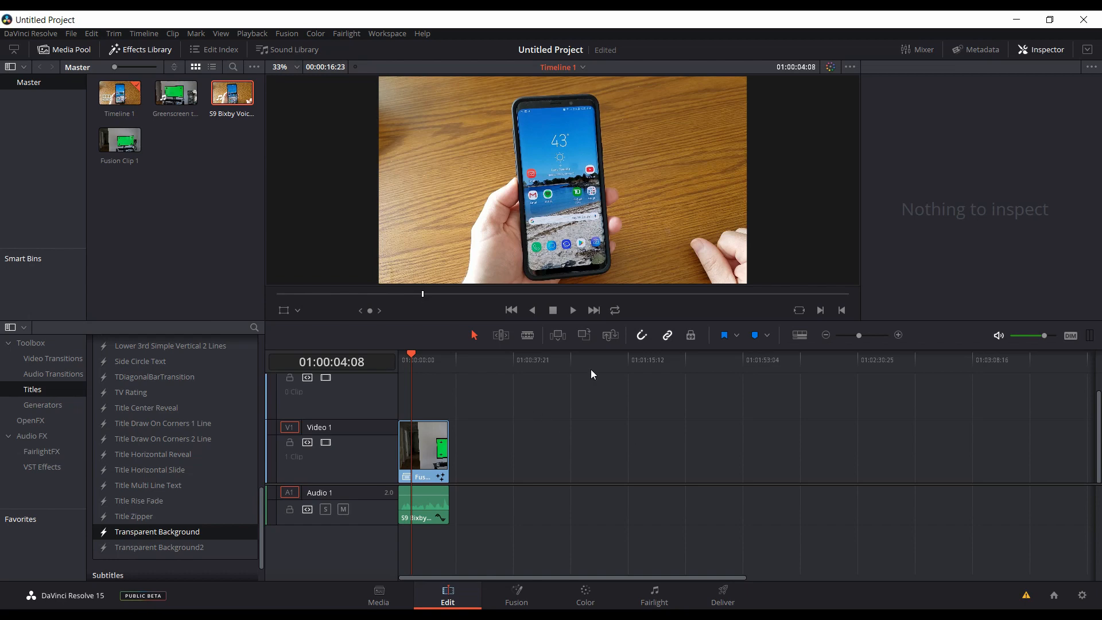
{"action": "mouse_move", "coordinate": [566, 413]}
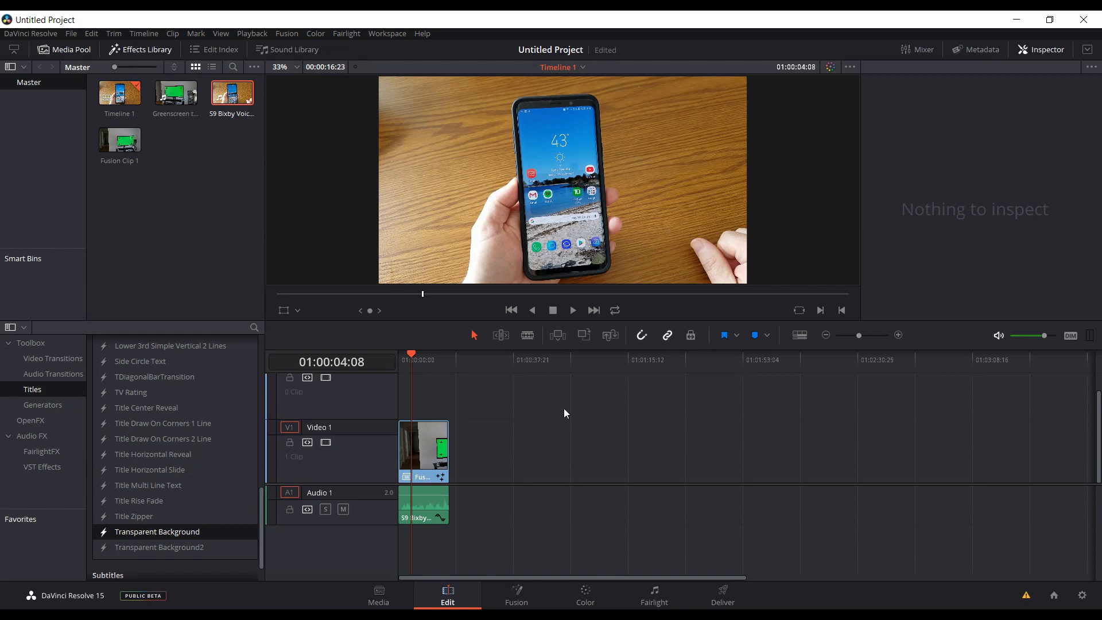
{"action": "mouse_move", "coordinate": [647, 386]}
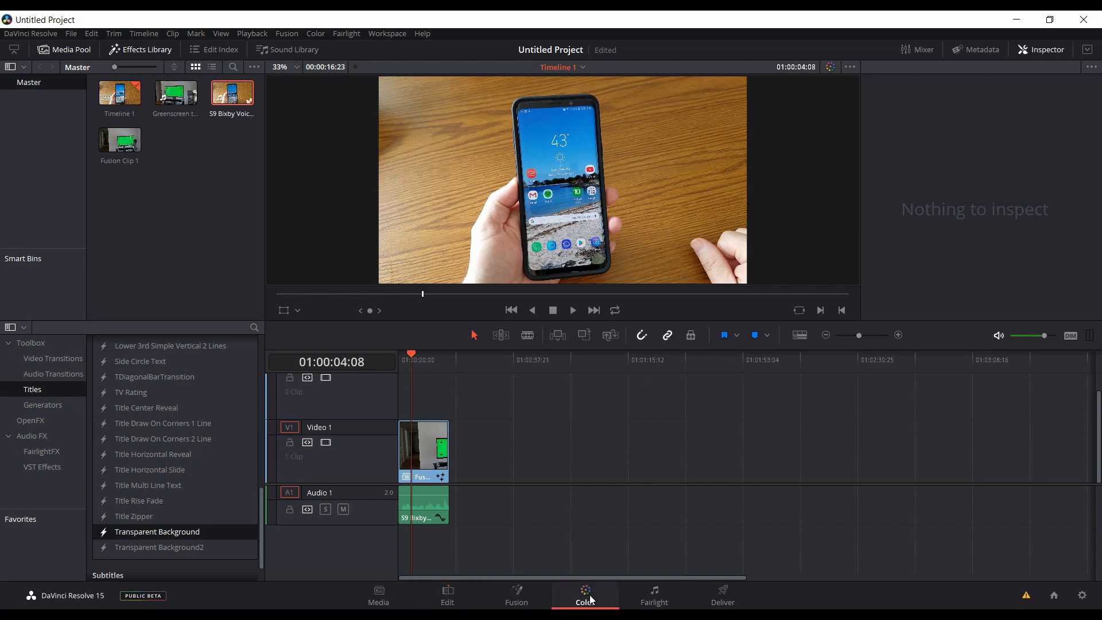
{"action": "left_click", "coordinate": [584, 590]}
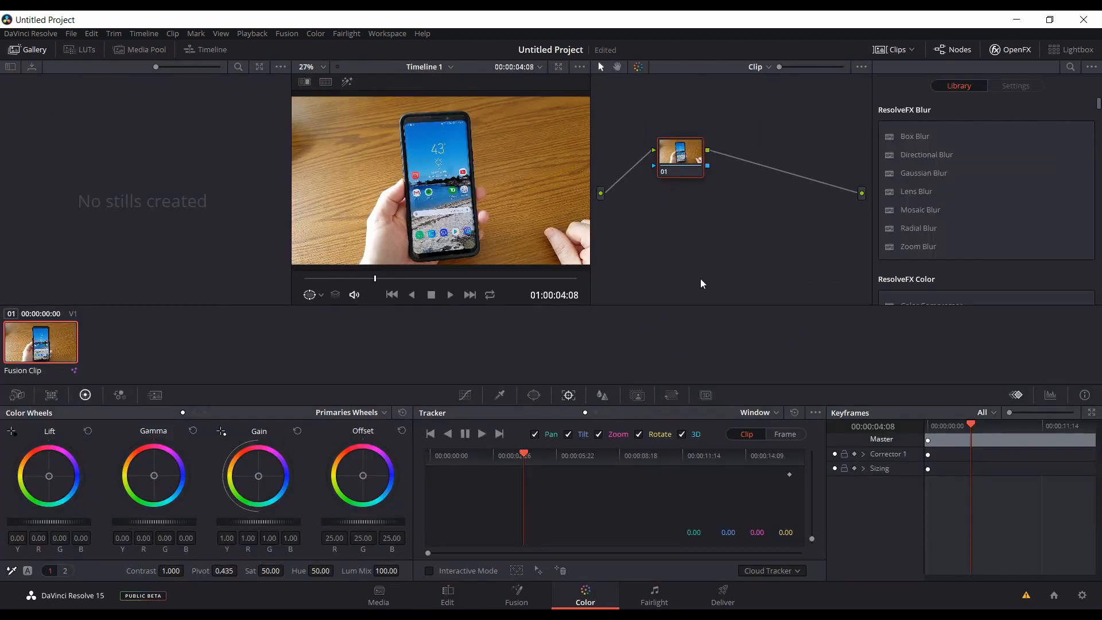
{"action": "mouse_move", "coordinate": [657, 584]}
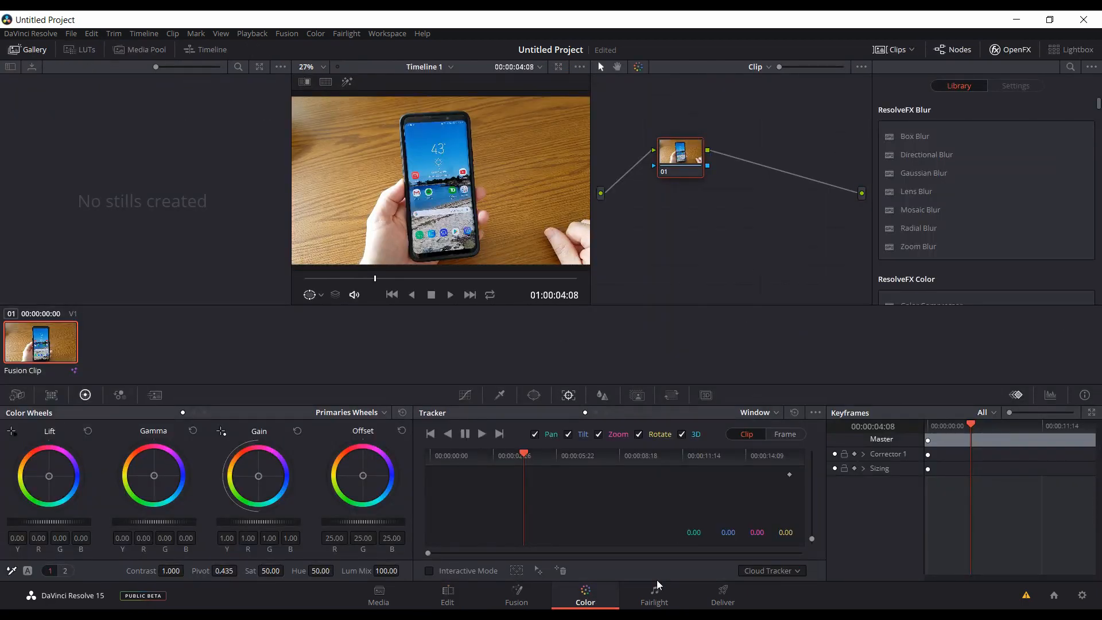
- Switch to the Fairlight page showing the S9 Bixby Voice channels on Audio 1
{"action": "left_click", "coordinate": [653, 596]}
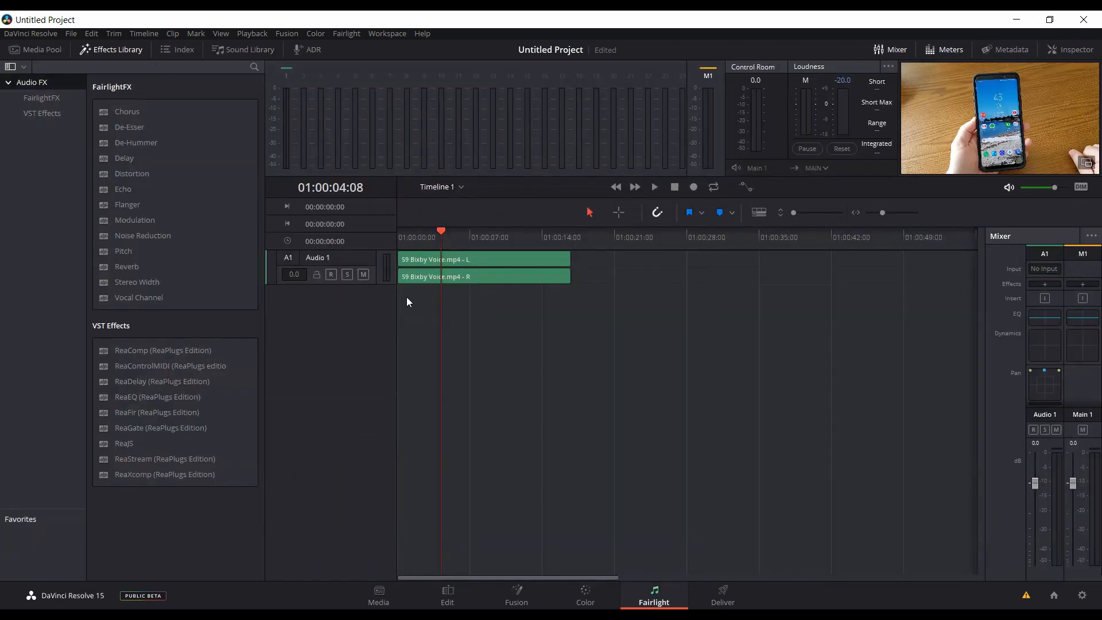
{"action": "mouse_move", "coordinate": [151, 239]}
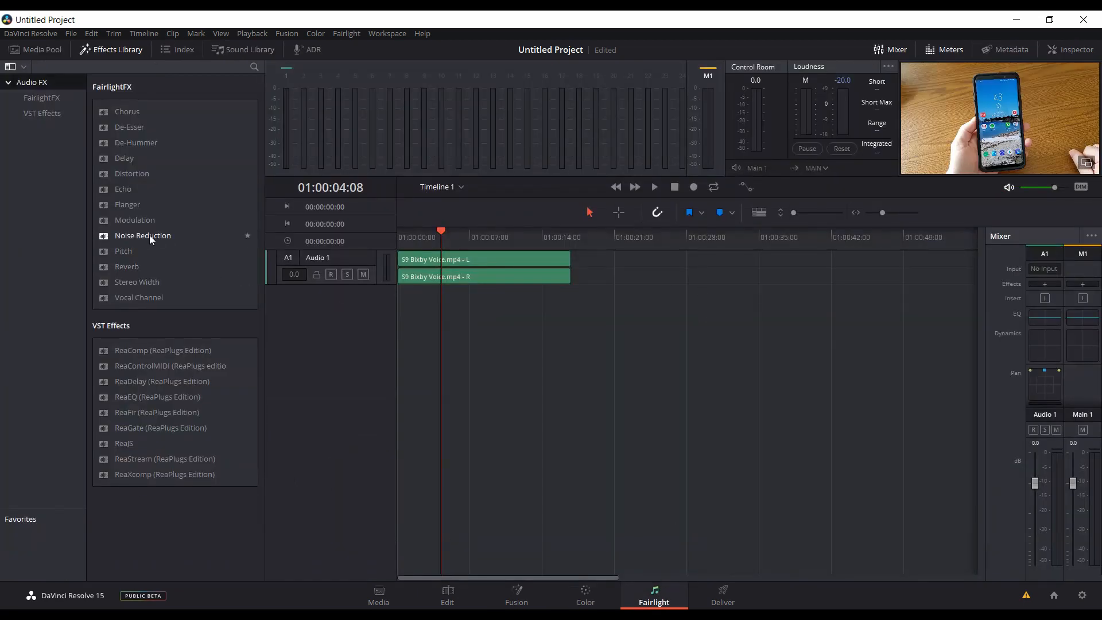
{"action": "mouse_move", "coordinate": [568, 325]}
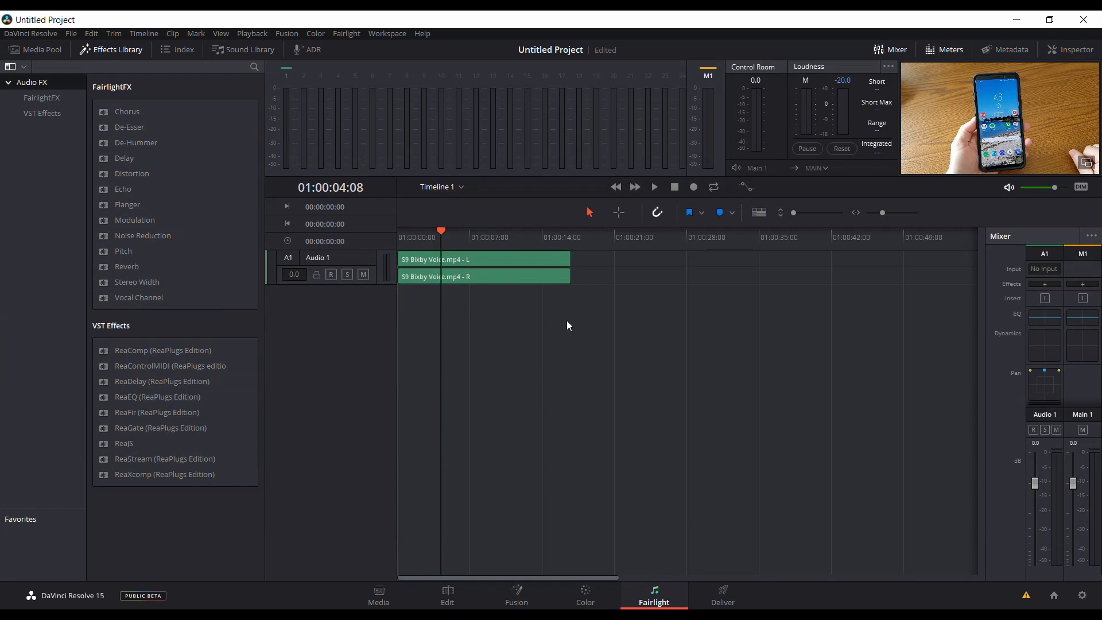
{"action": "mouse_move", "coordinate": [747, 367]}
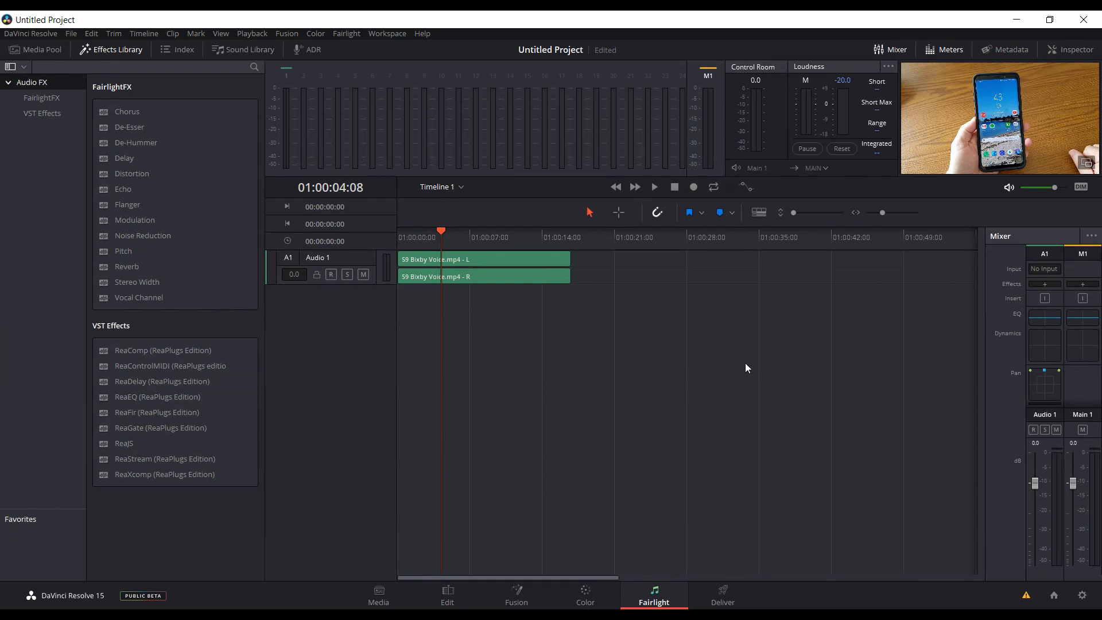
{"action": "mouse_move", "coordinate": [697, 406]}
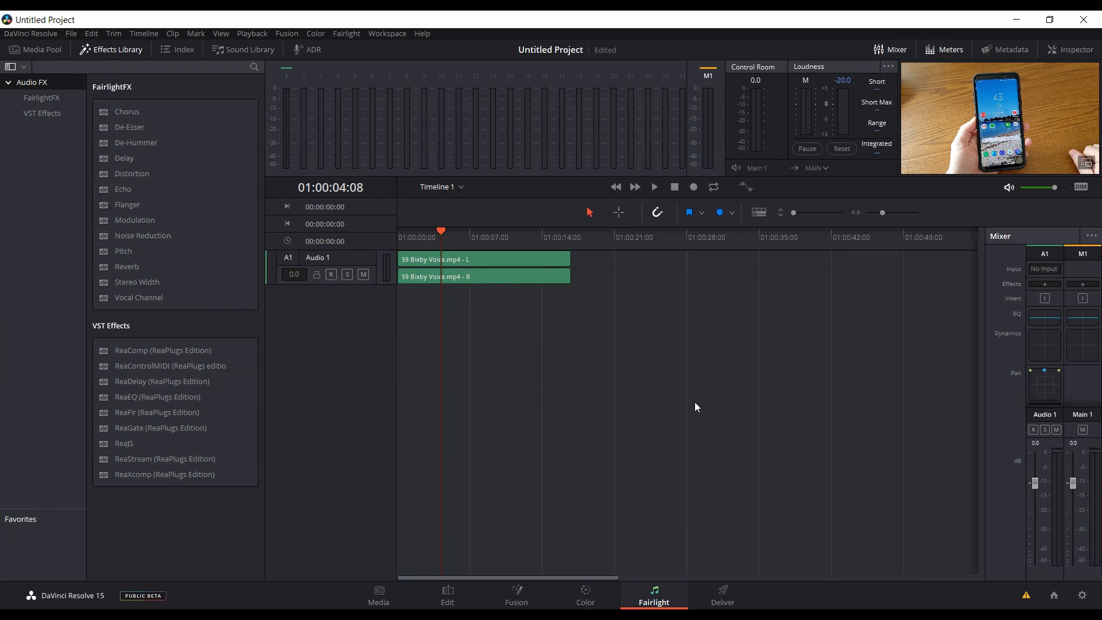